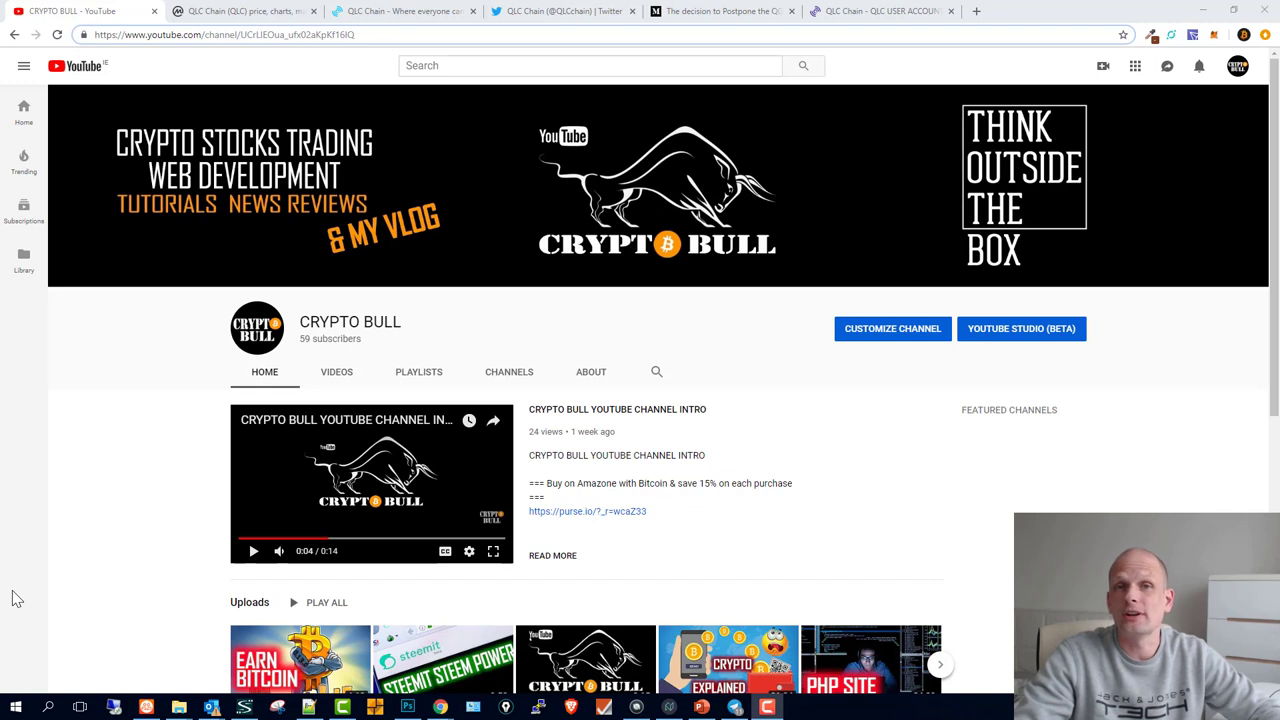
mouse_move(30, 98)
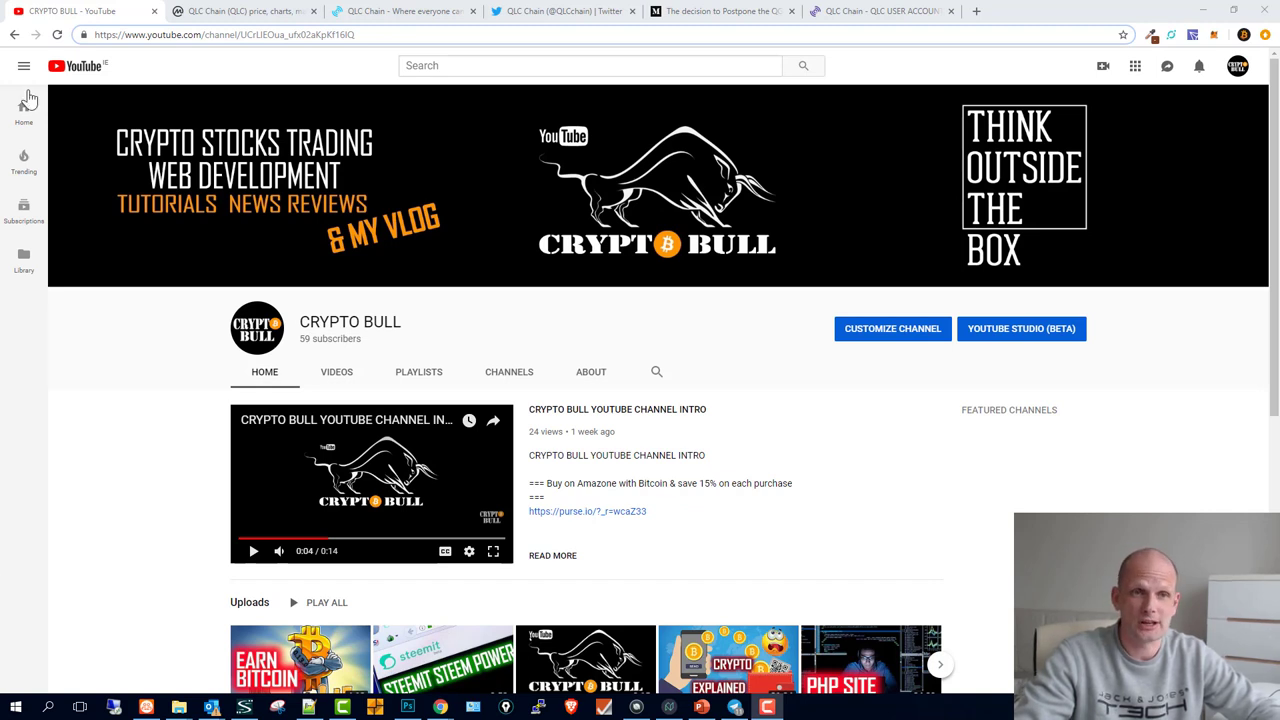
mouse_move(136, 48)
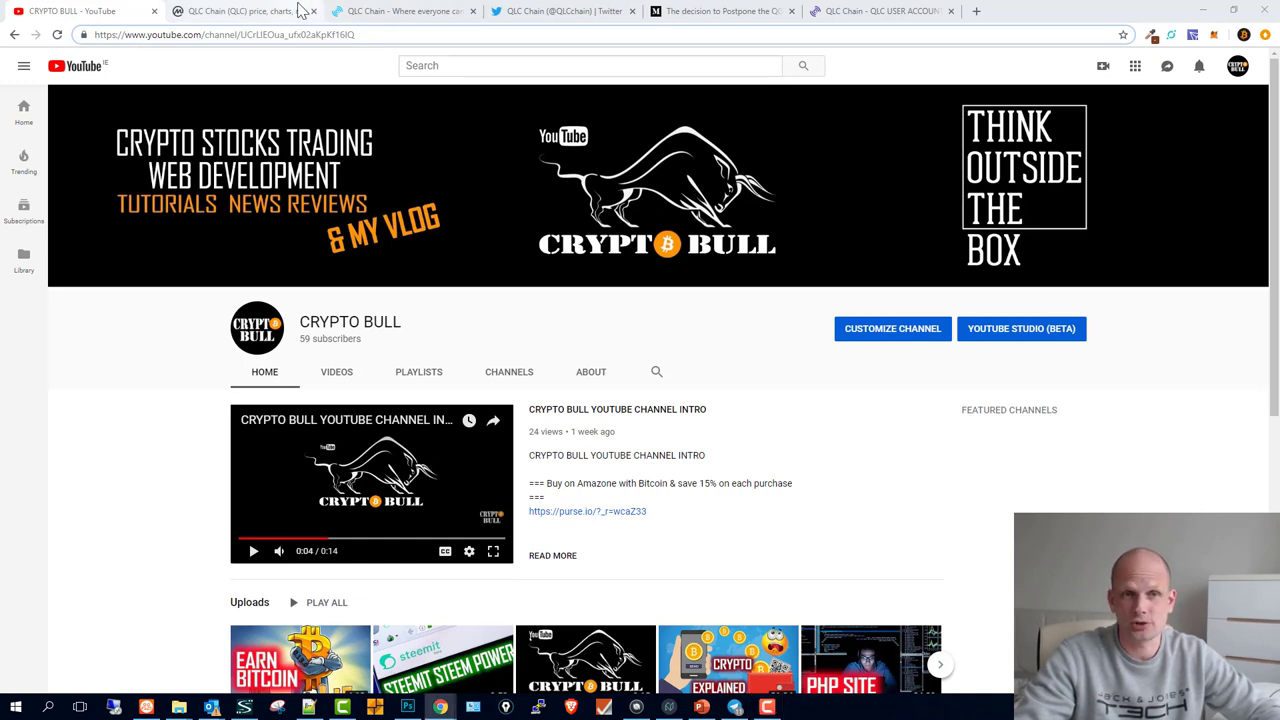
Review QLC Chain's price and 24h volume on CoinMarketCap, then reach its Markets table.
left_click(240, 12)
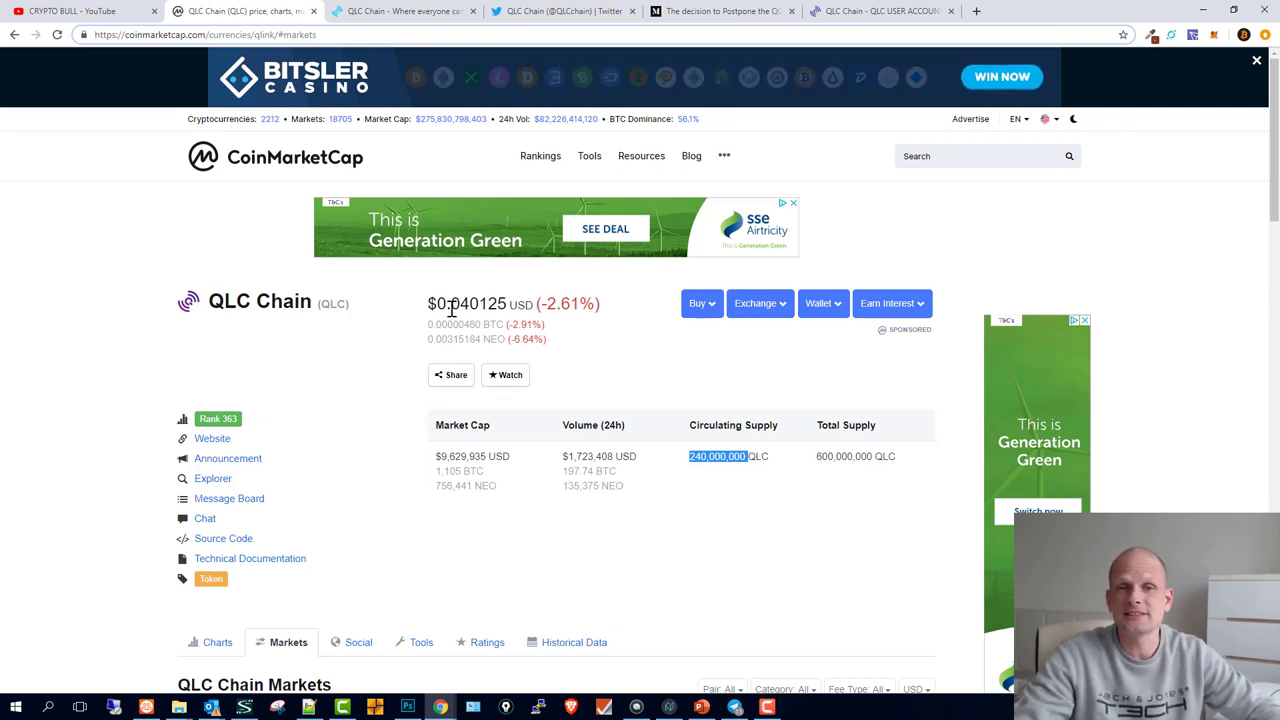
double_click(466, 304)
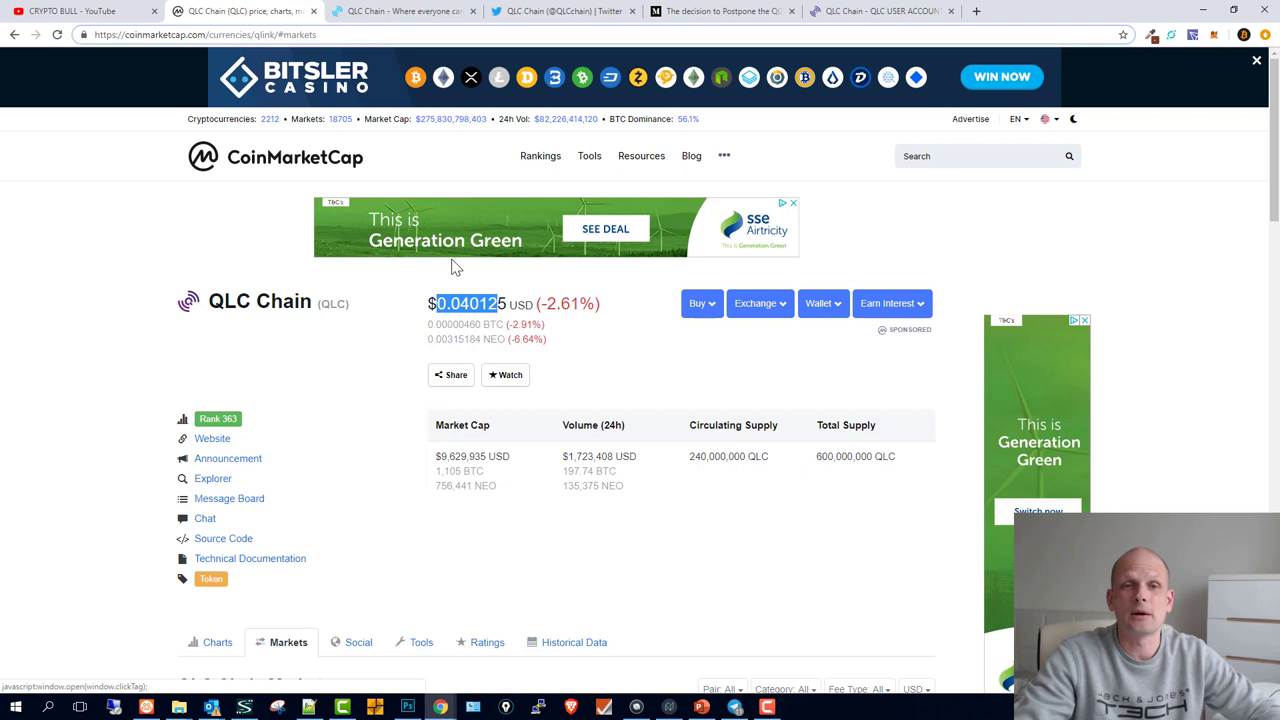
mouse_move(408, 312)
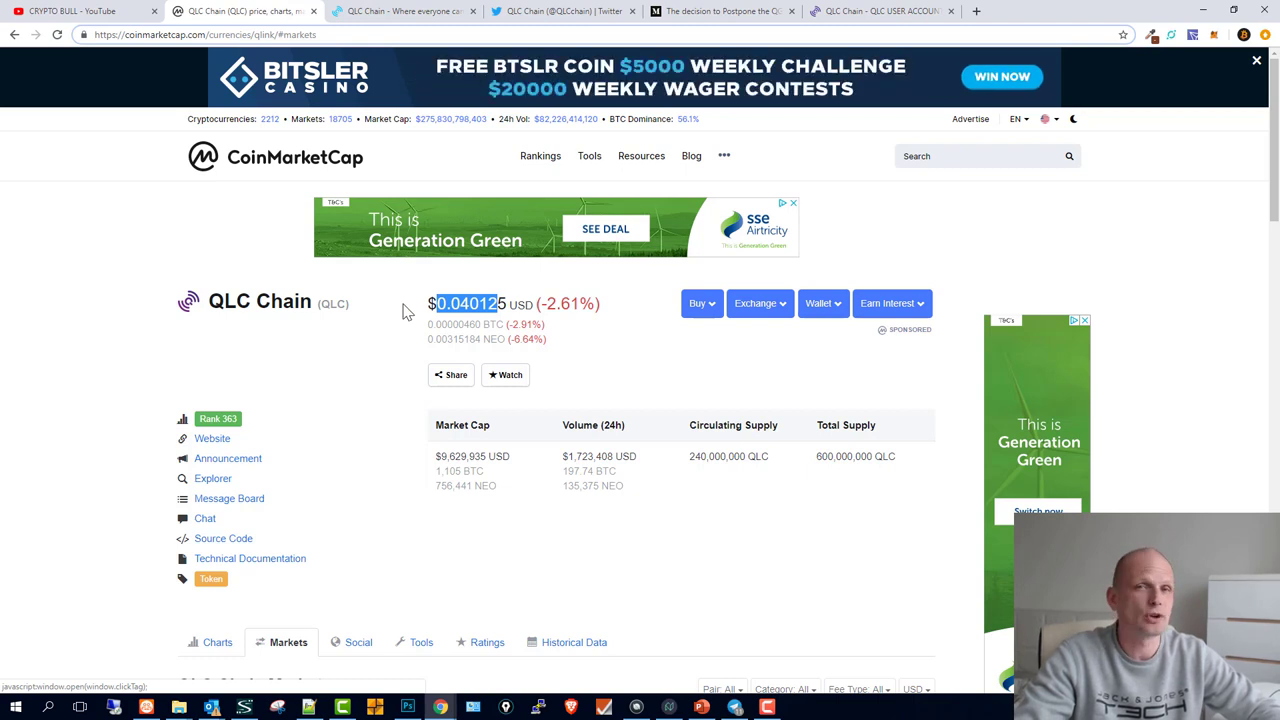
mouse_move(222, 344)
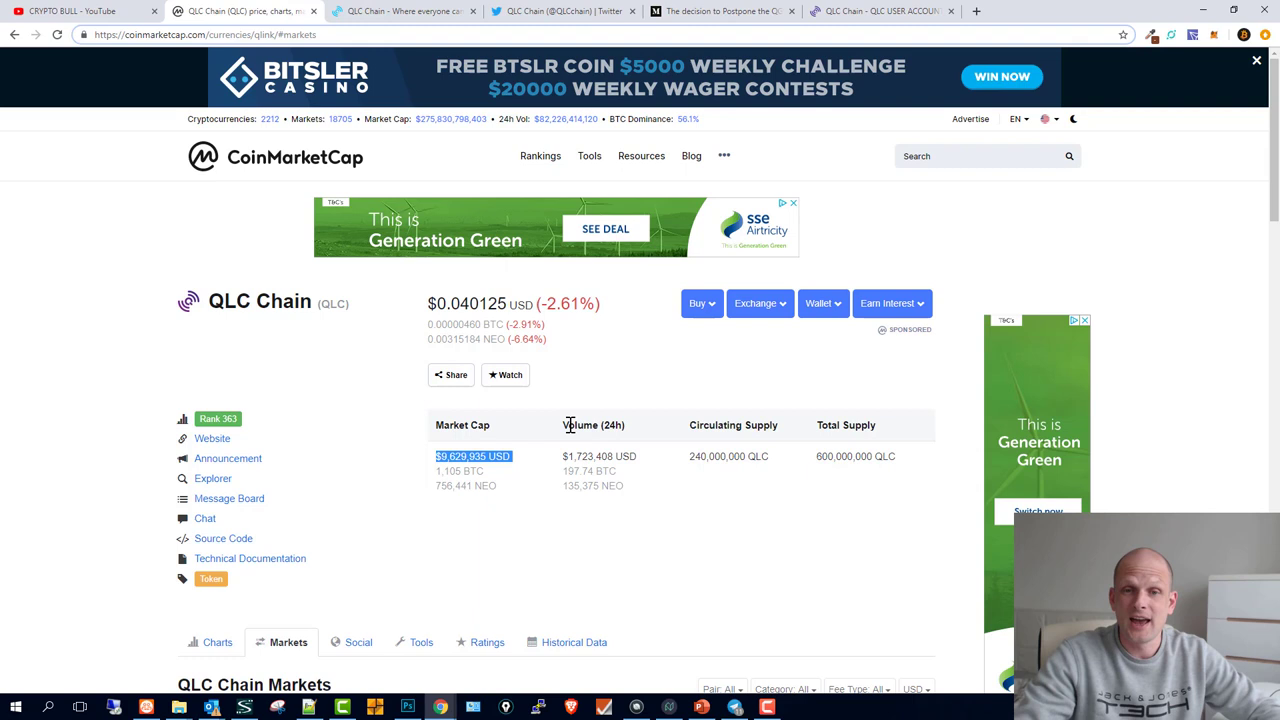
double_click(592, 424)
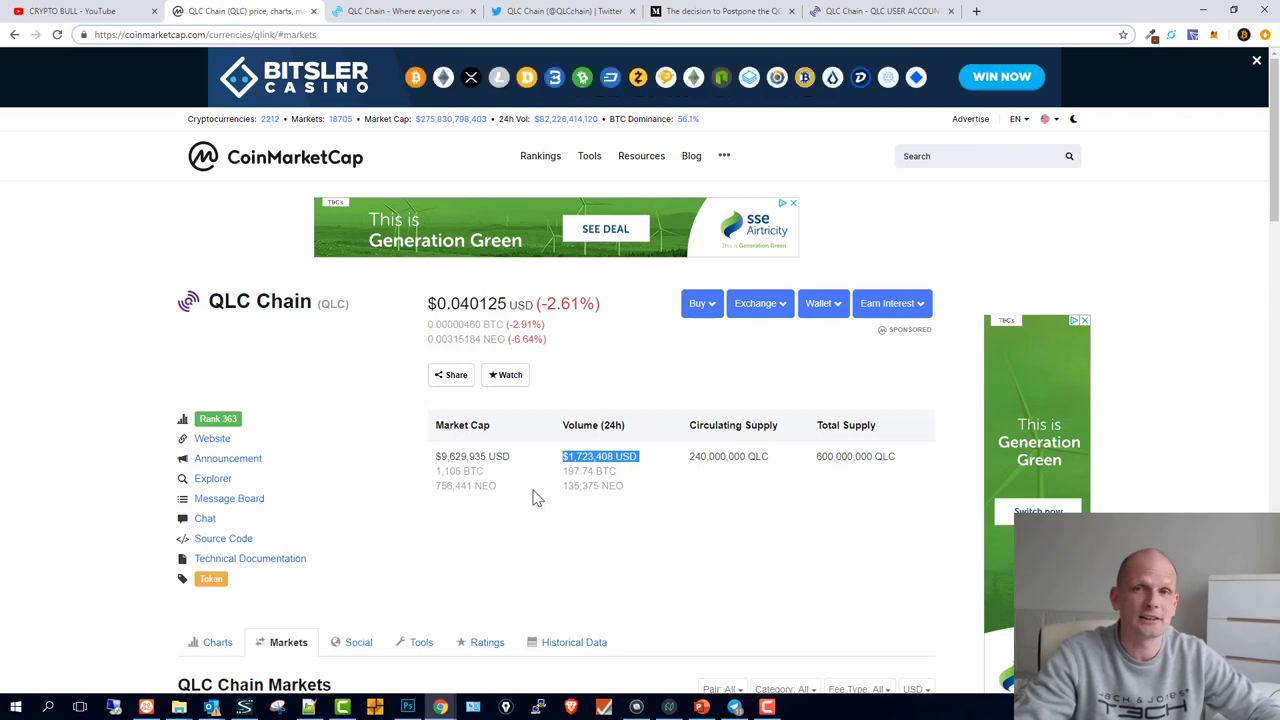
scroll("down", 3)
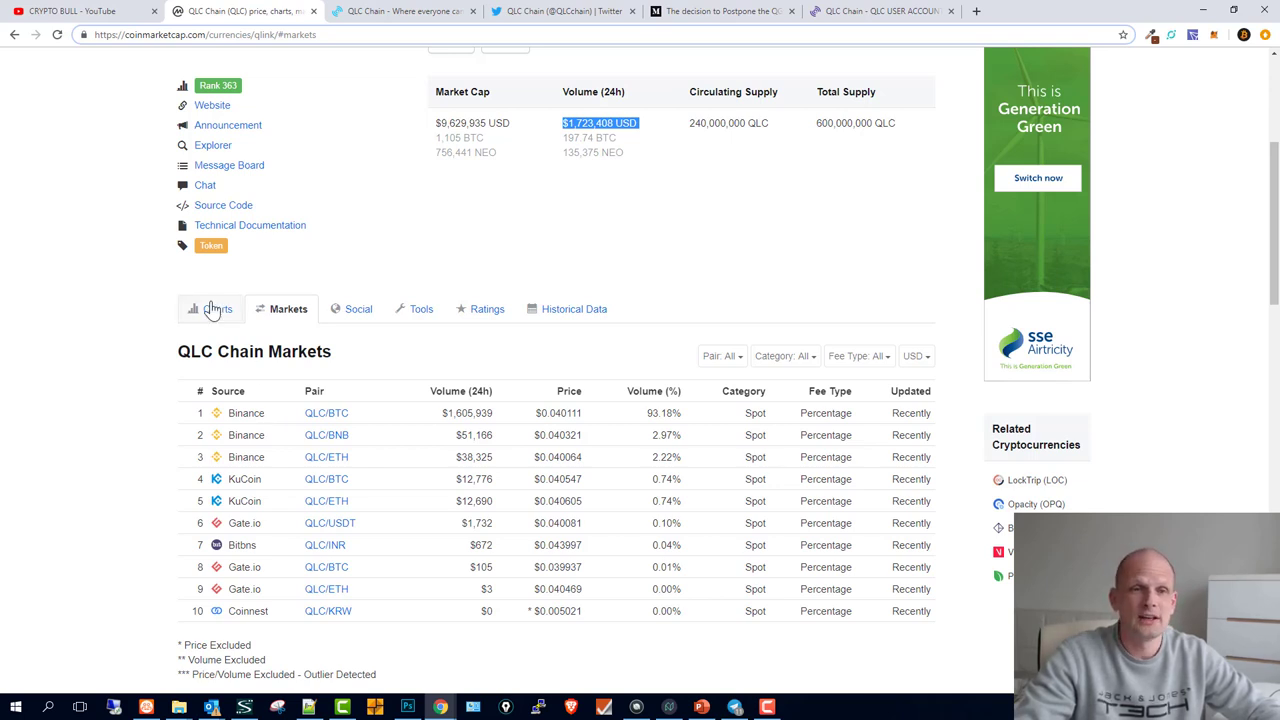
View QLC Chain's all-time price and market cap charts, peaking in early January 2018.
left_click(218, 308)
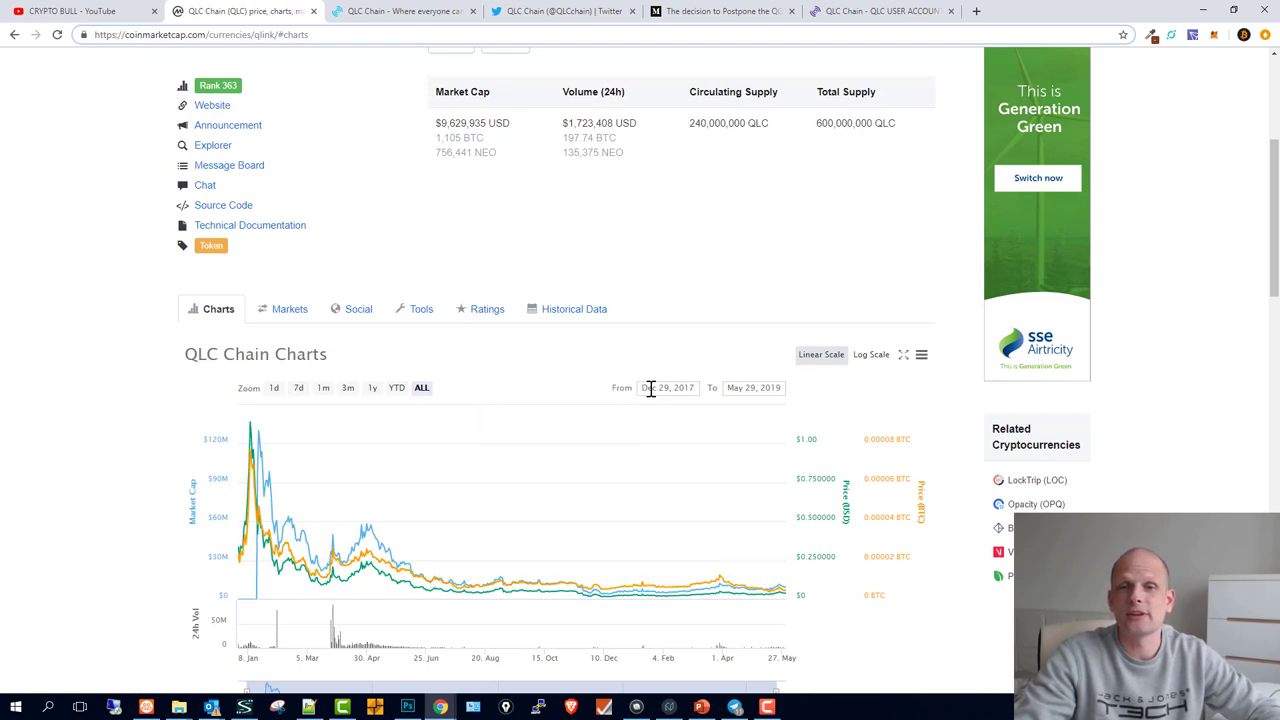
mouse_move(688, 384)
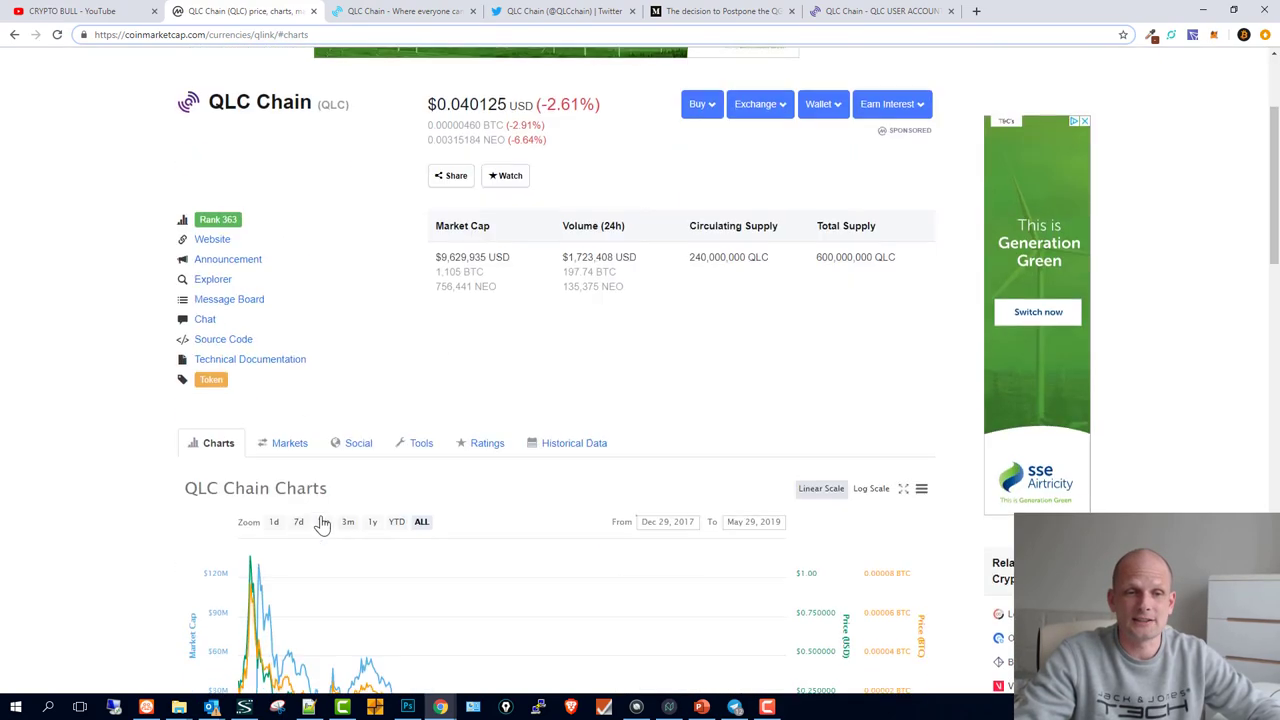
mouse_move(248, 570)
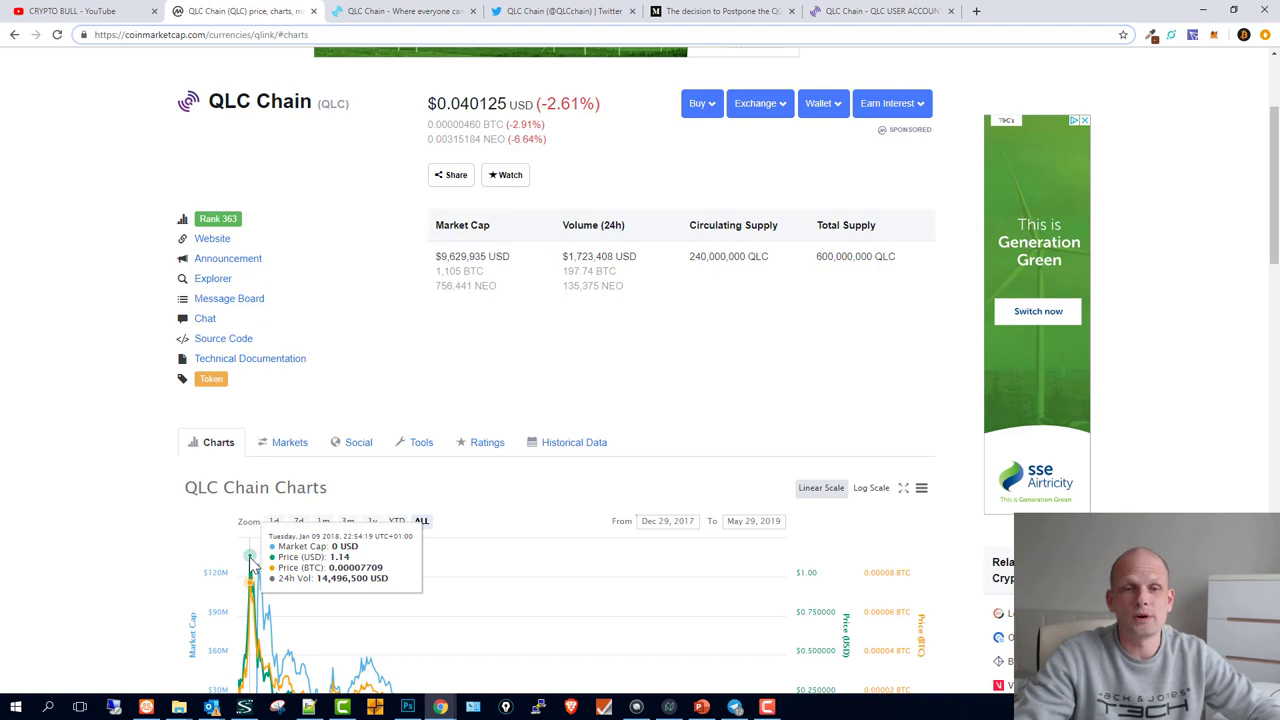
scroll("down", 3)
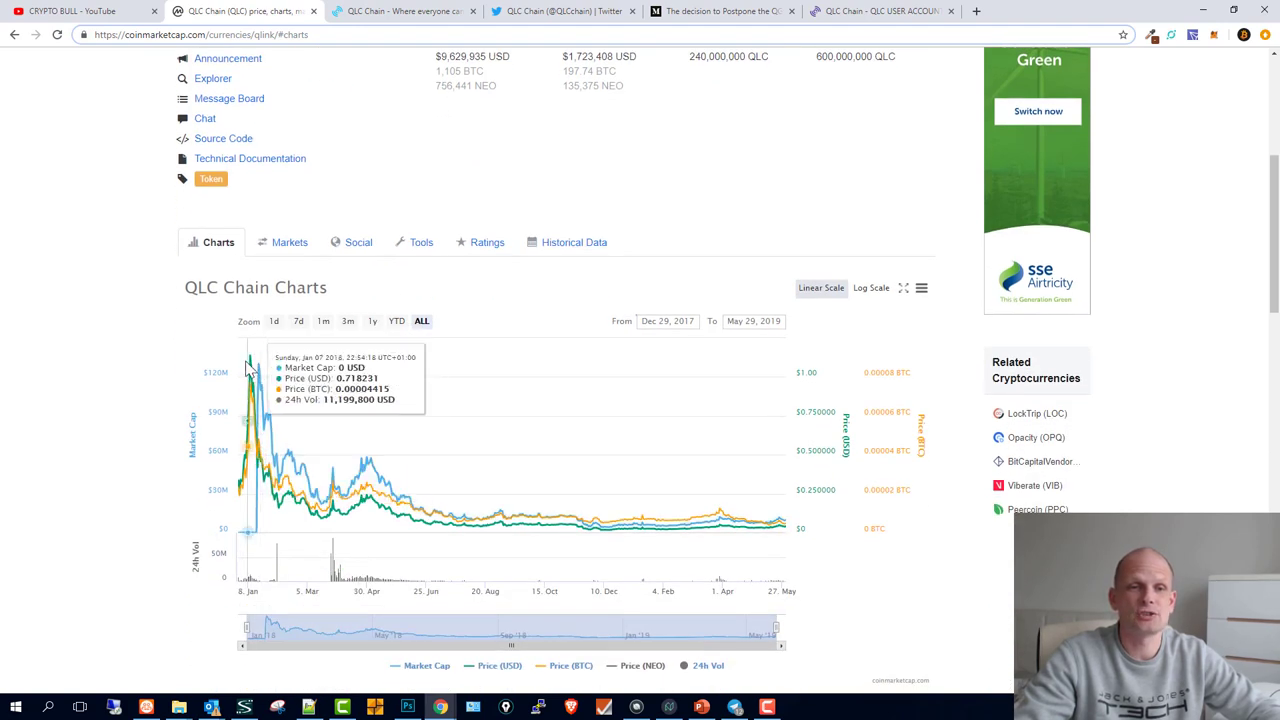
mouse_move(250, 360)
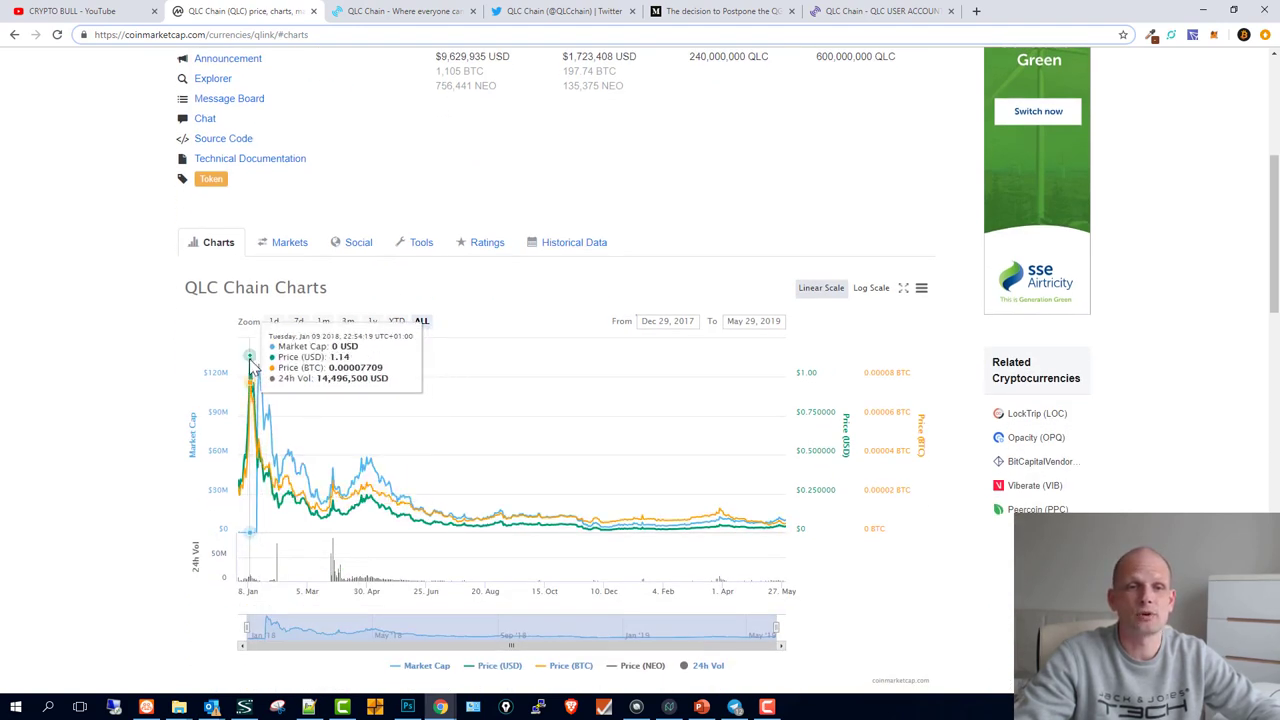
scroll("up", 3)
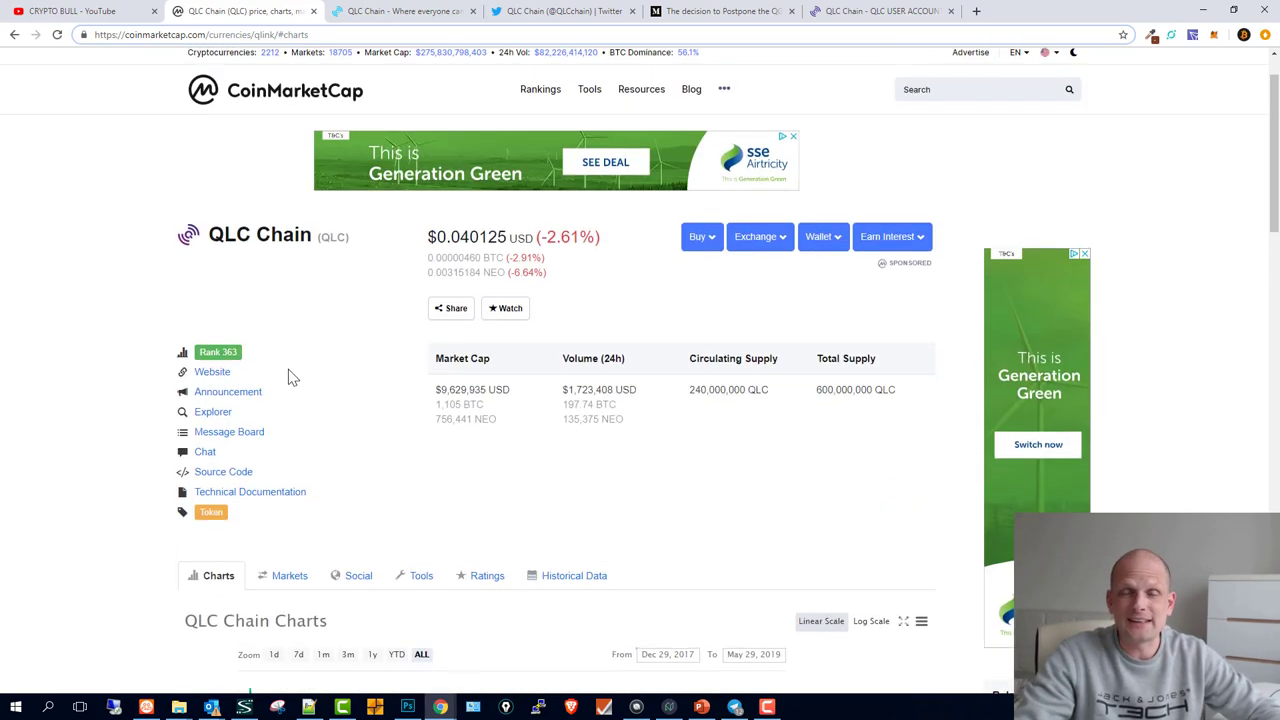
mouse_move(304, 378)
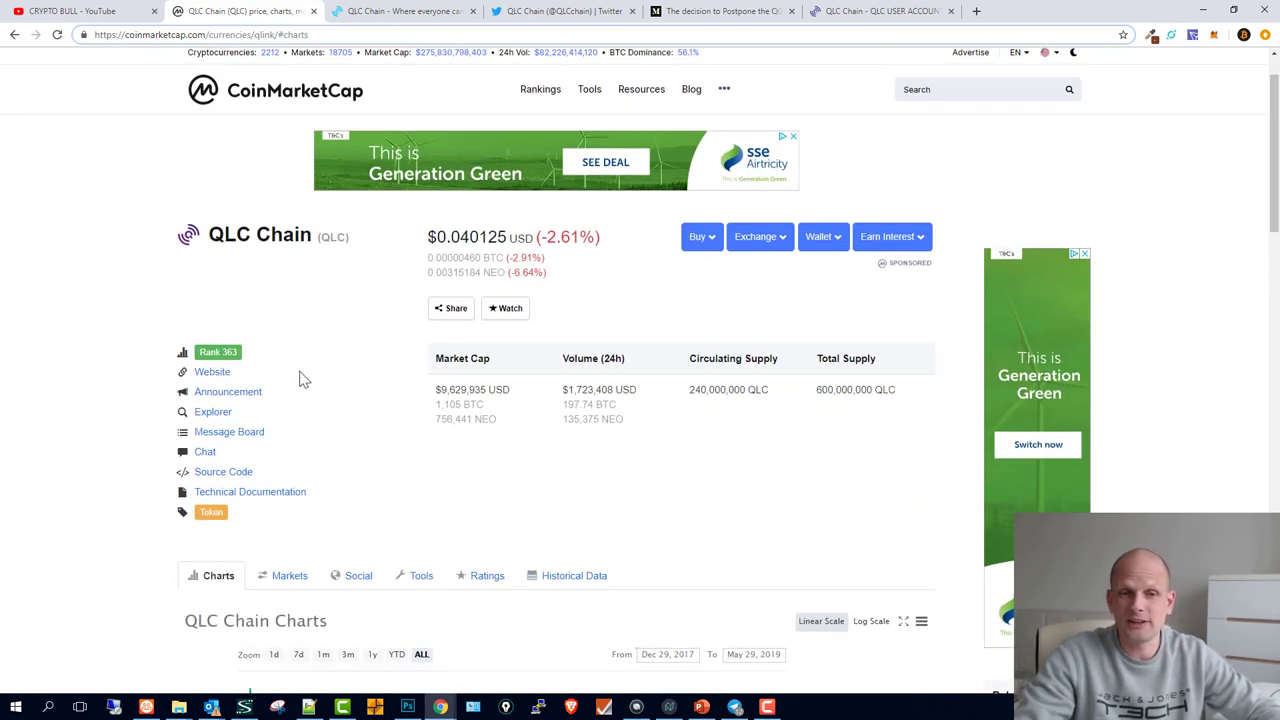
scroll("down", 3)
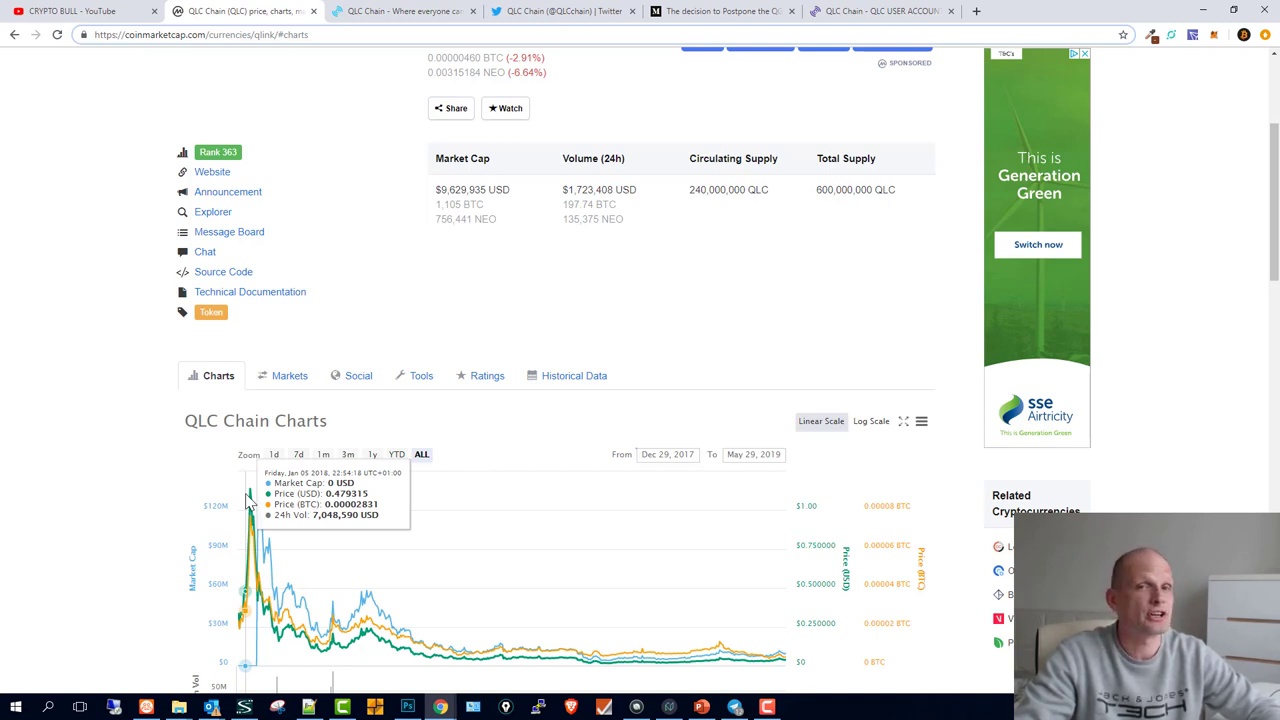
scroll("up", 3)
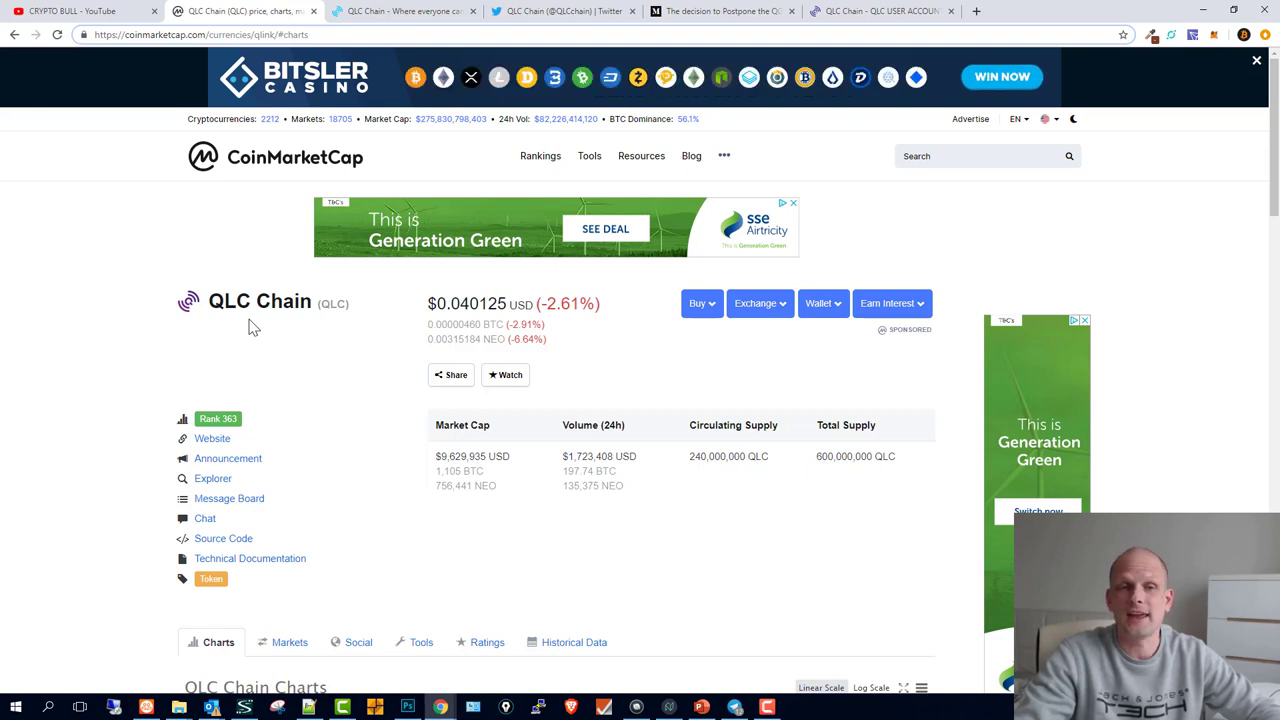
mouse_move(688, 464)
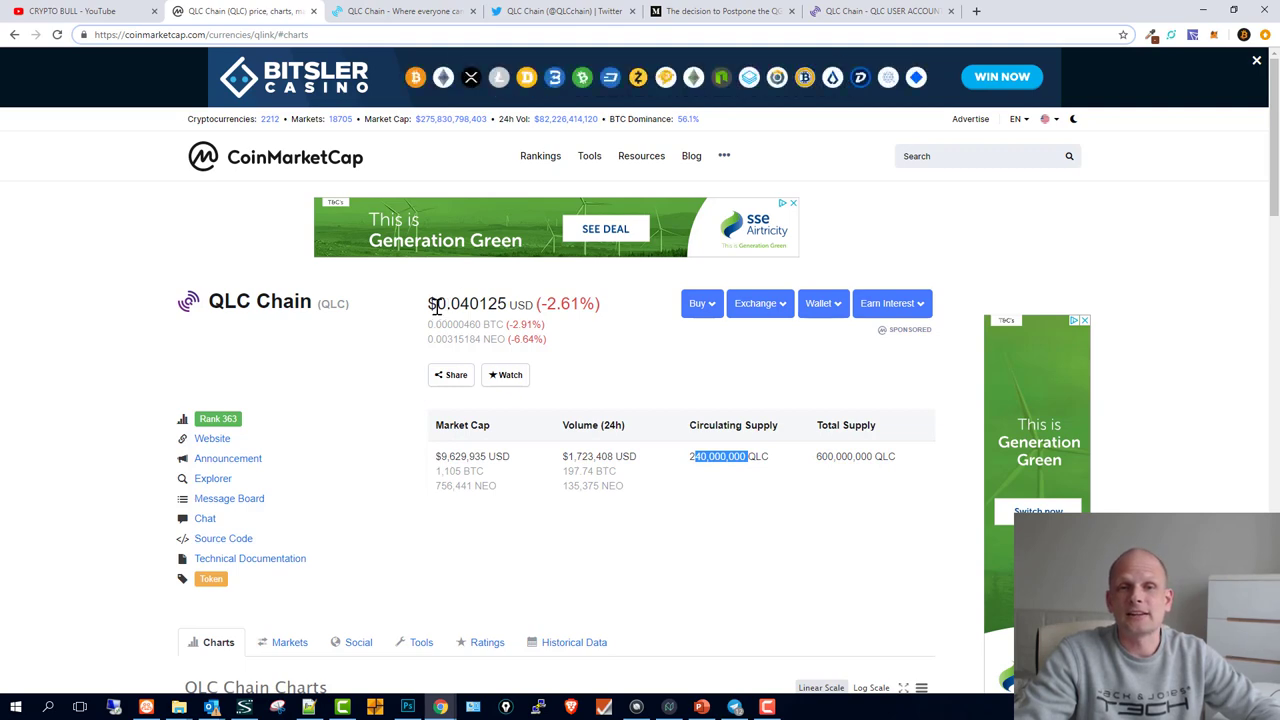
Leave the CoinMarketCap listing via qlcchain.org and land on QLC Chain's Twitter profile.
scroll("down", 3)
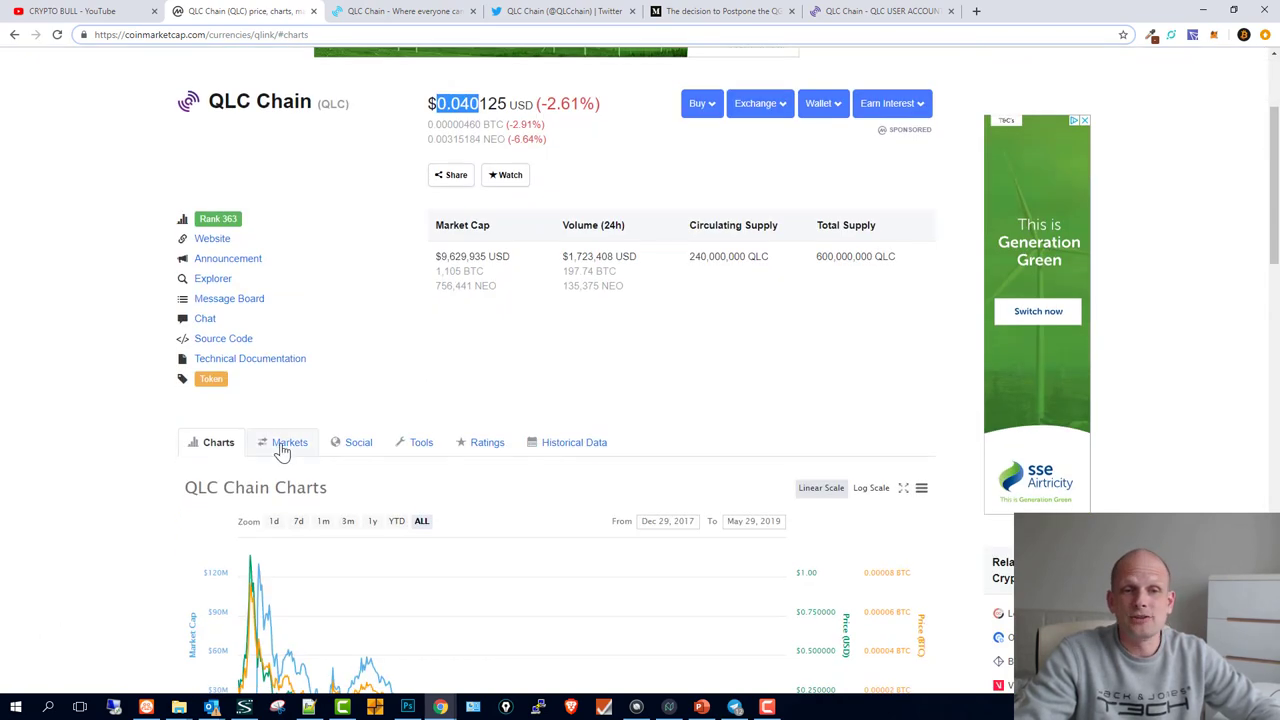
left_click(288, 442)
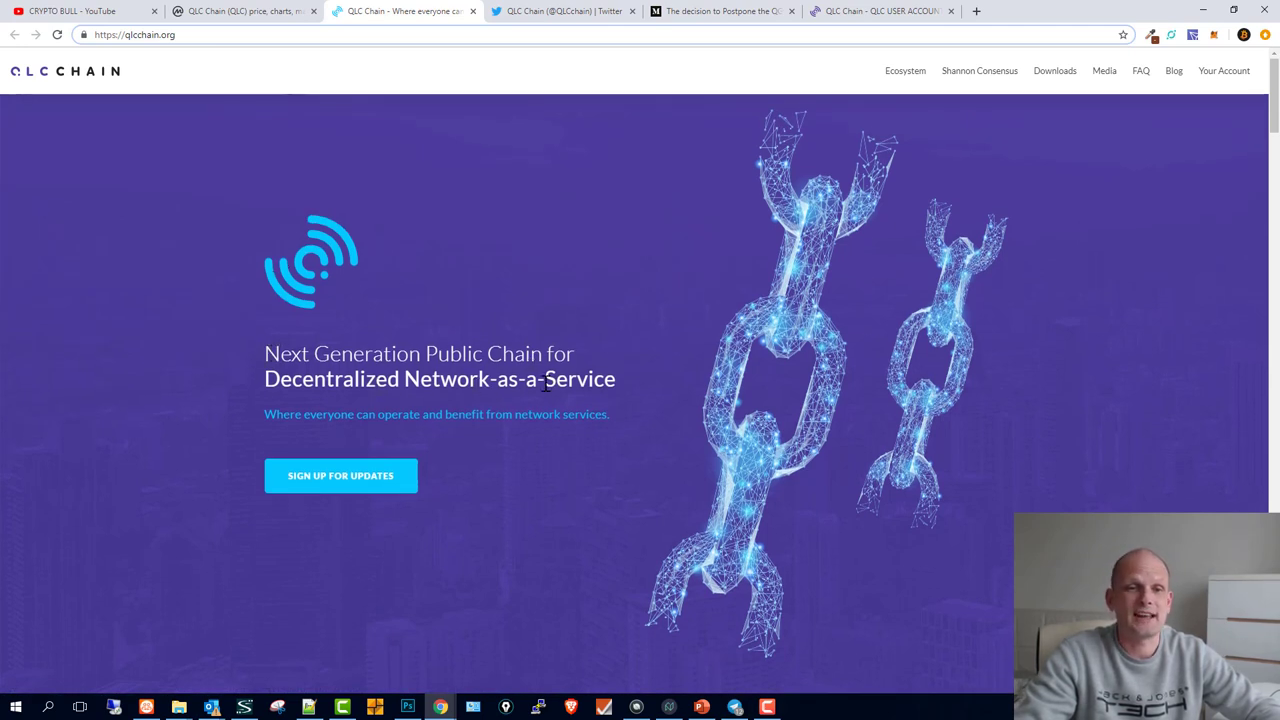
left_click(564, 12)
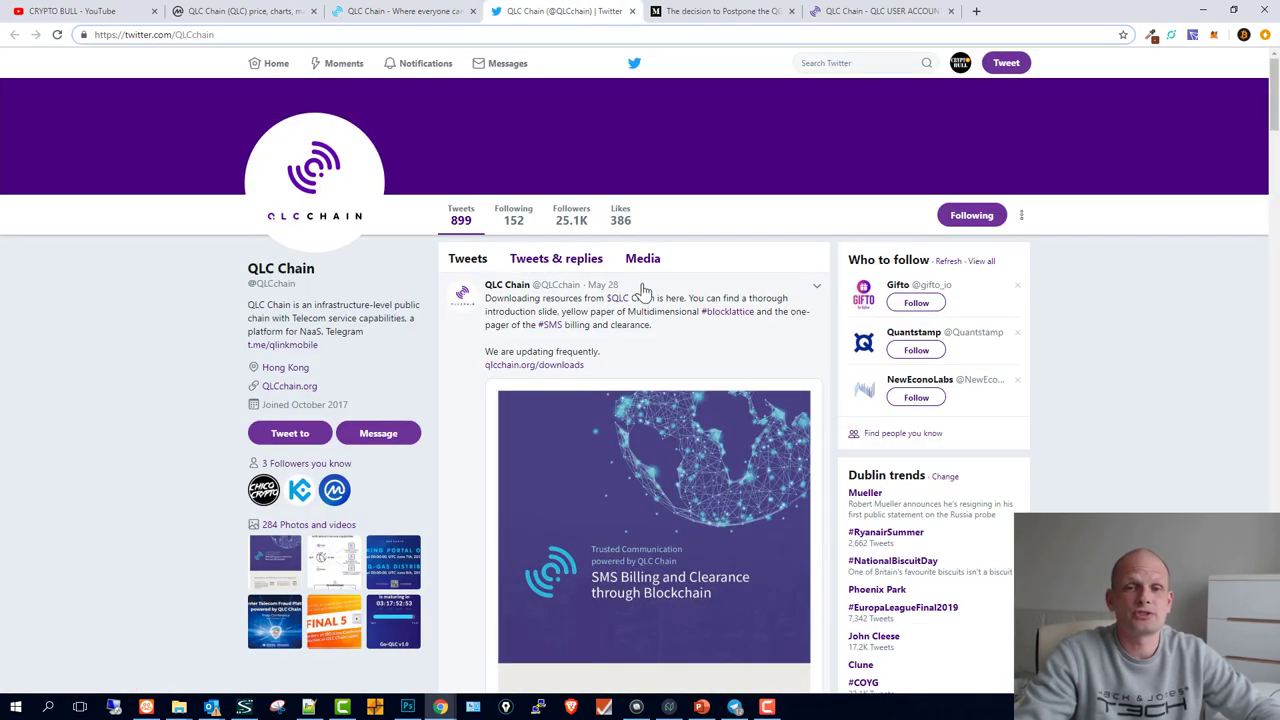
Scroll QLC Chain's timeline to the May 27 postponed-staking tweet and enlarge its staking portal image.
left_click(640, 310)
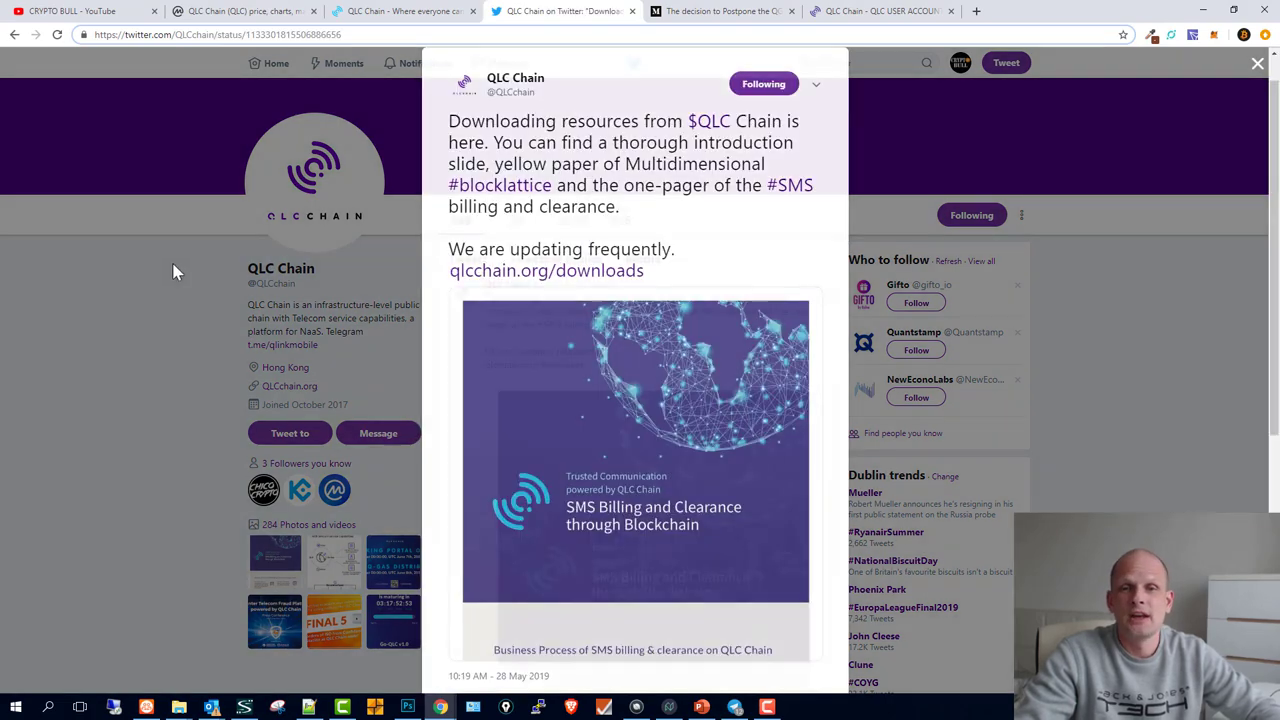
left_click(1256, 62)
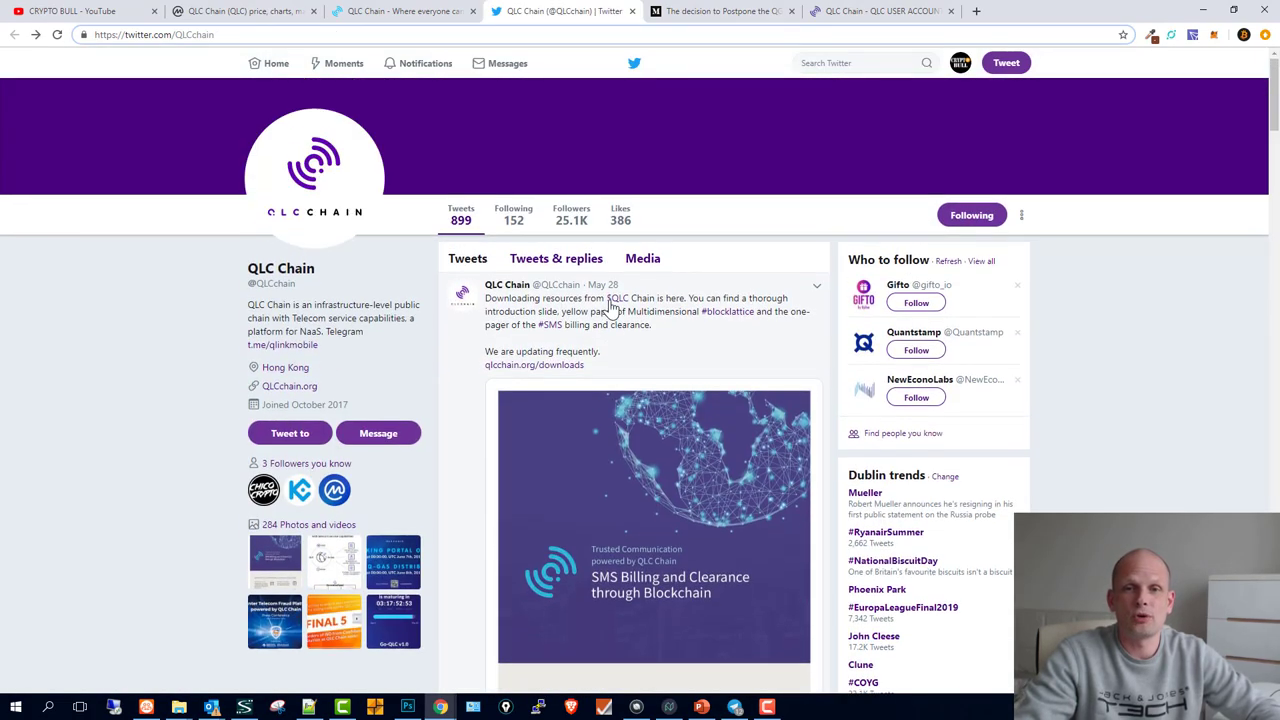
scroll("down", 3)
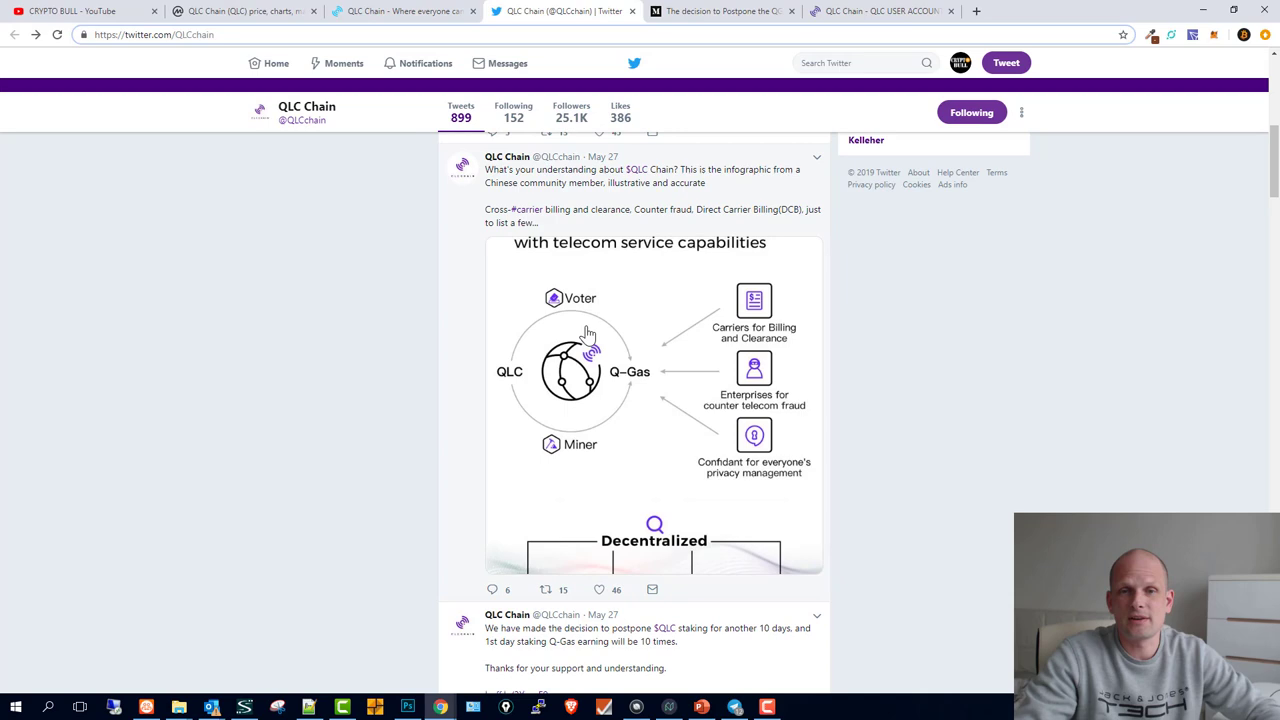
scroll("down", 3)
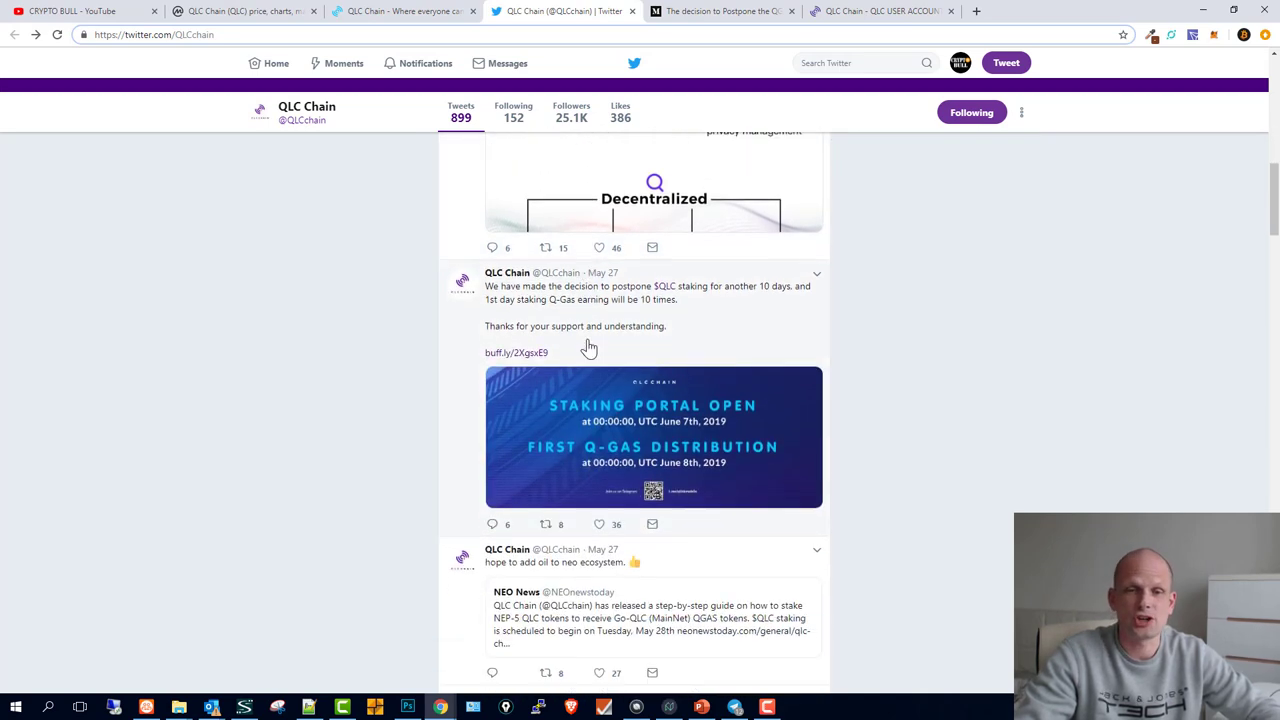
scroll("down", 3)
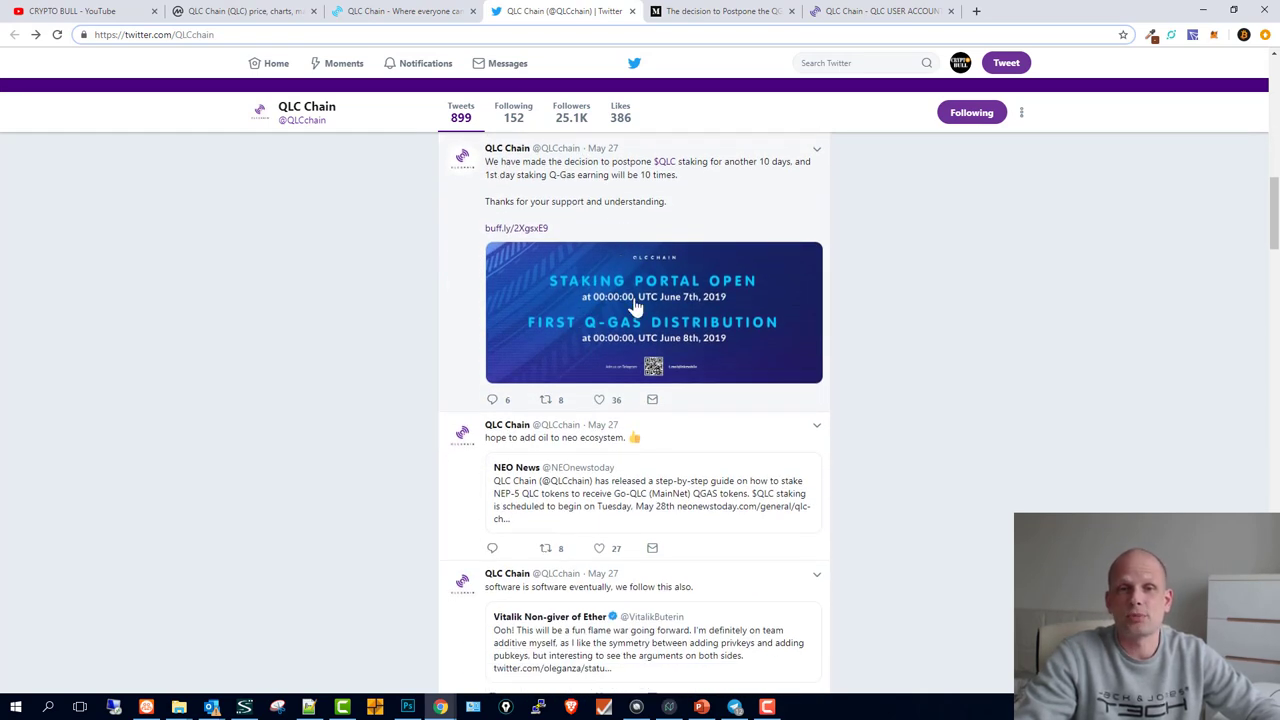
left_click(652, 312)
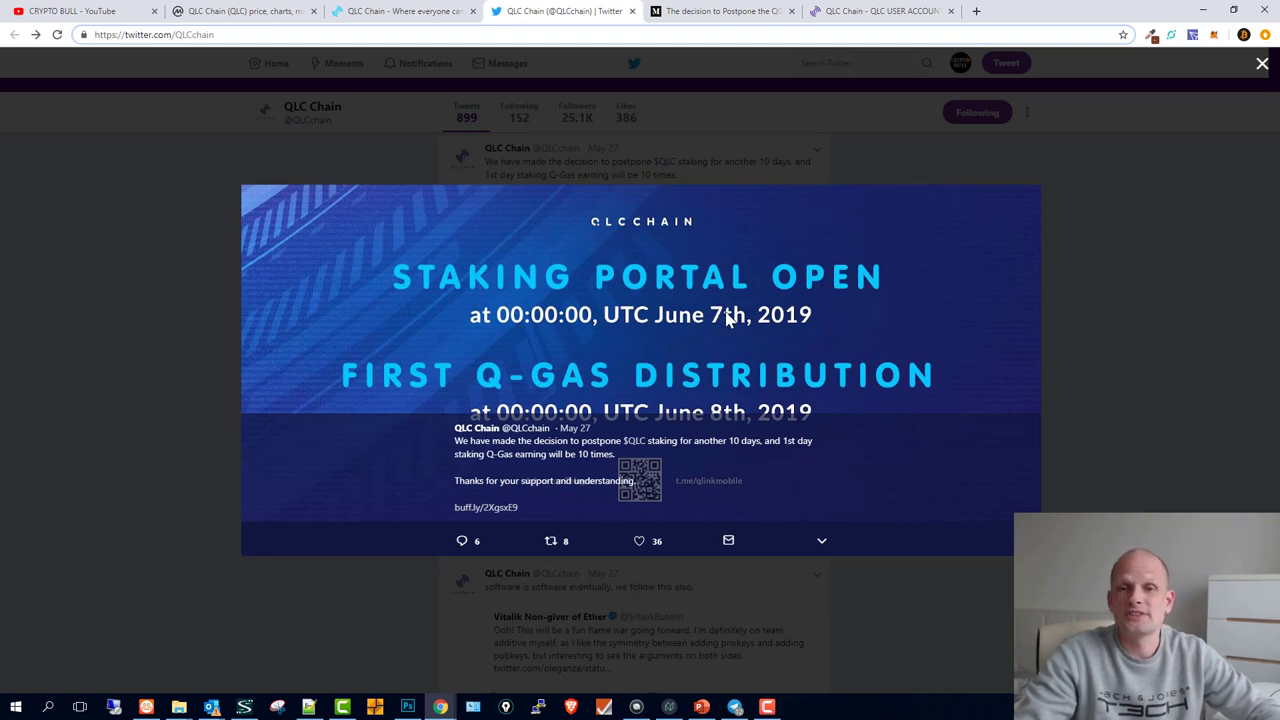
mouse_move(780, 328)
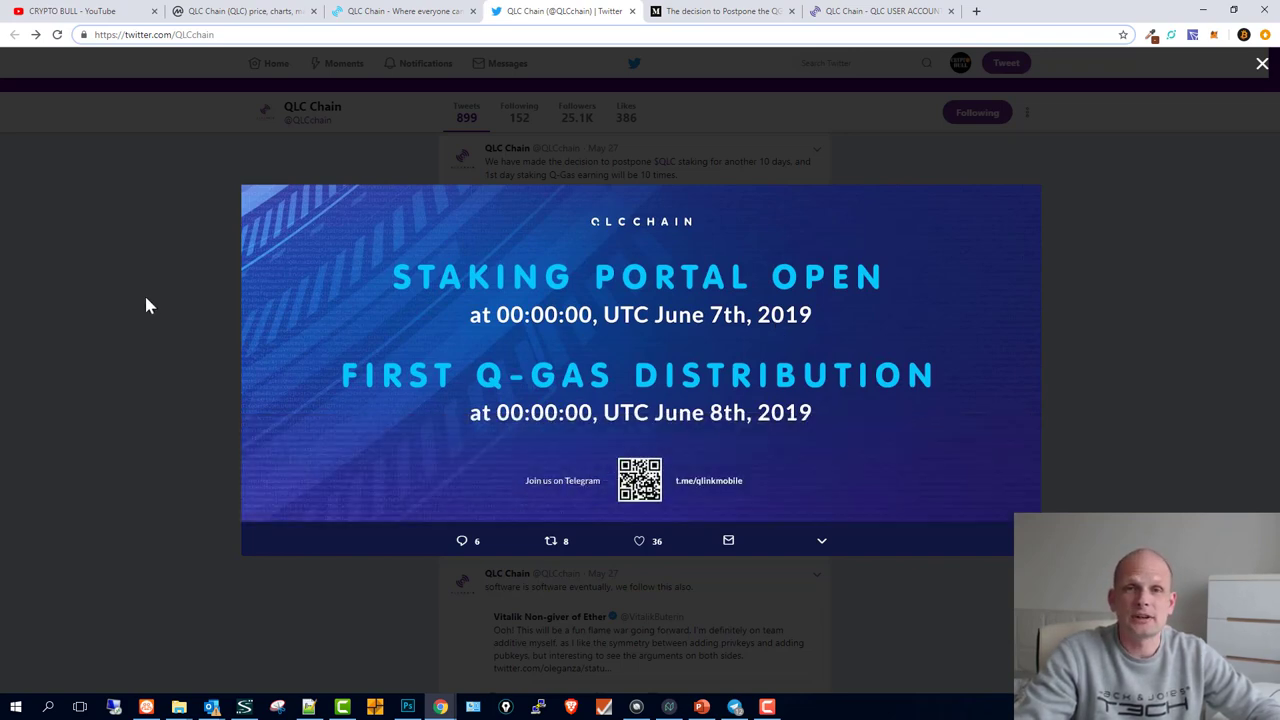
left_click(1262, 62)
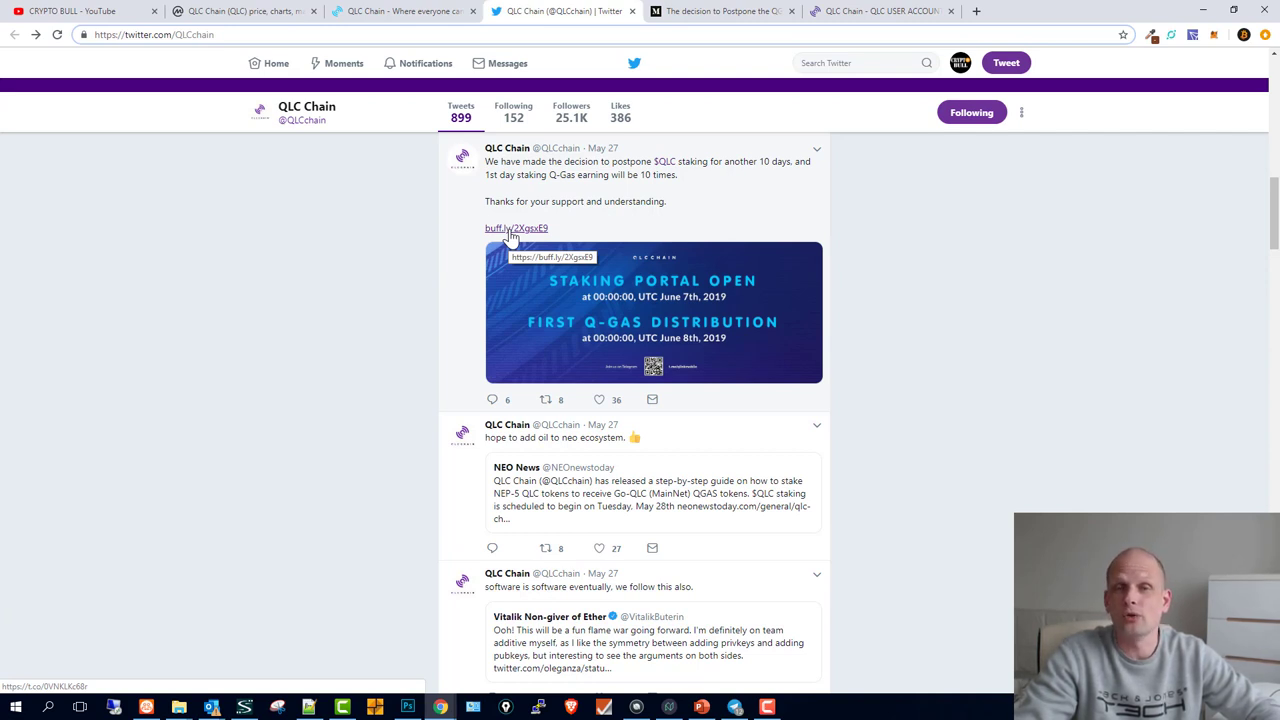
From qlcchain.org's Go-QLC section, launch the QLC Chain Explorer showing SMS billing and latest transactions.
left_click(400, 12)
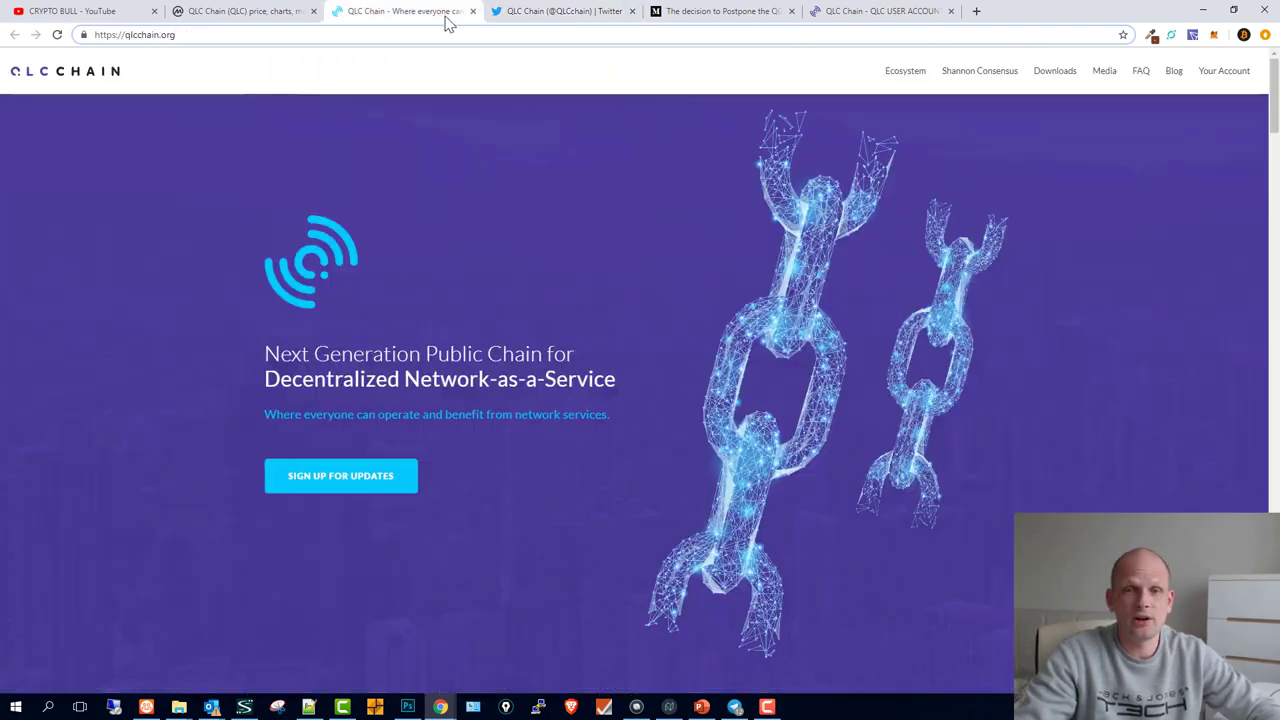
scroll("down", 3)
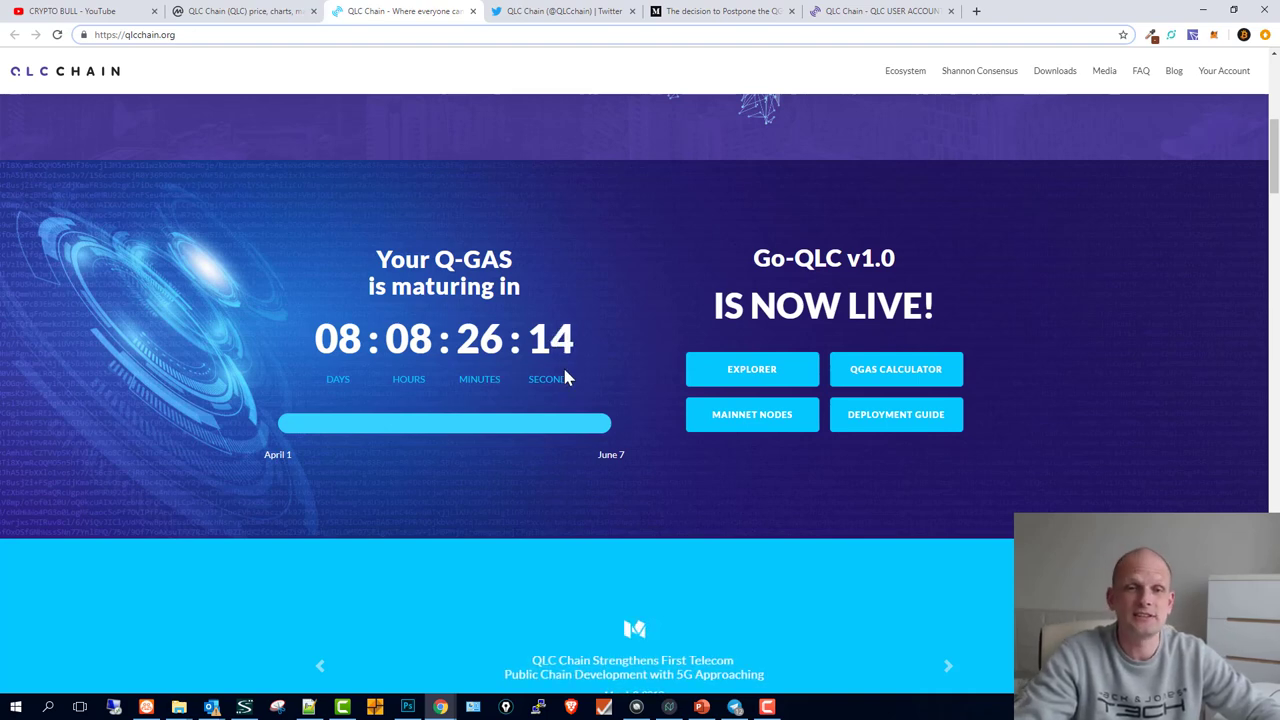
mouse_move(752, 368)
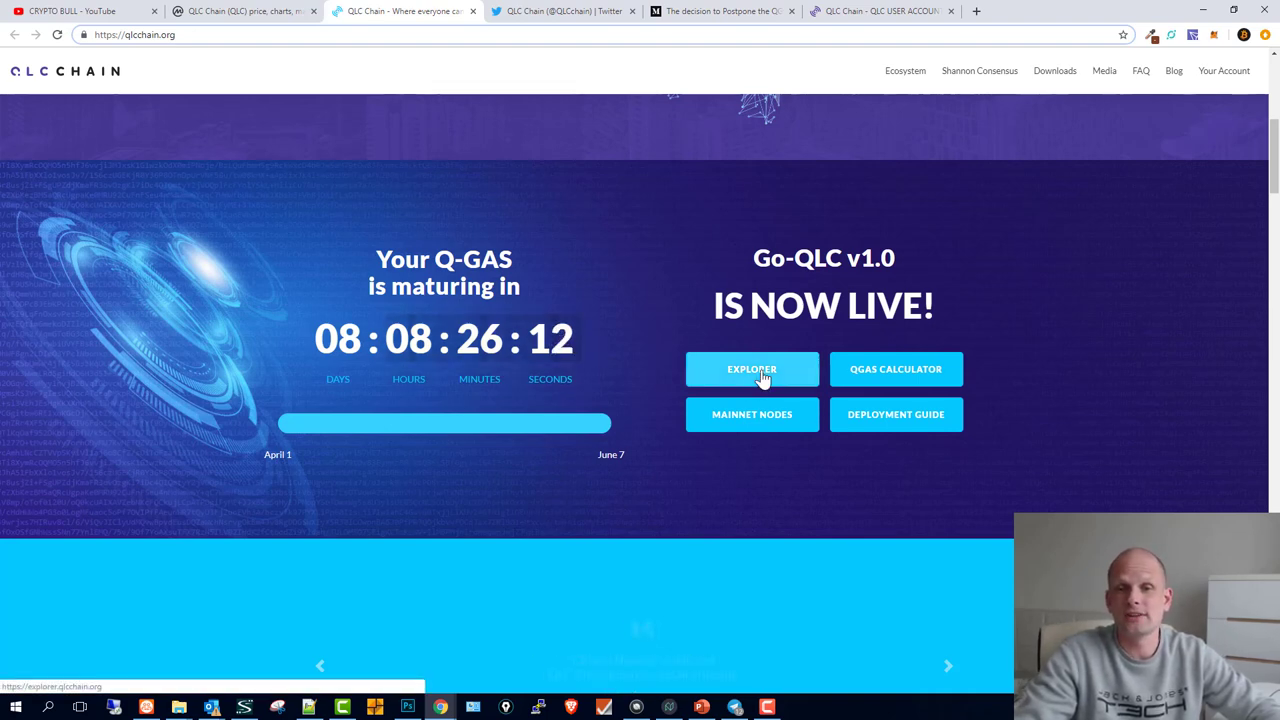
left_click(752, 368)
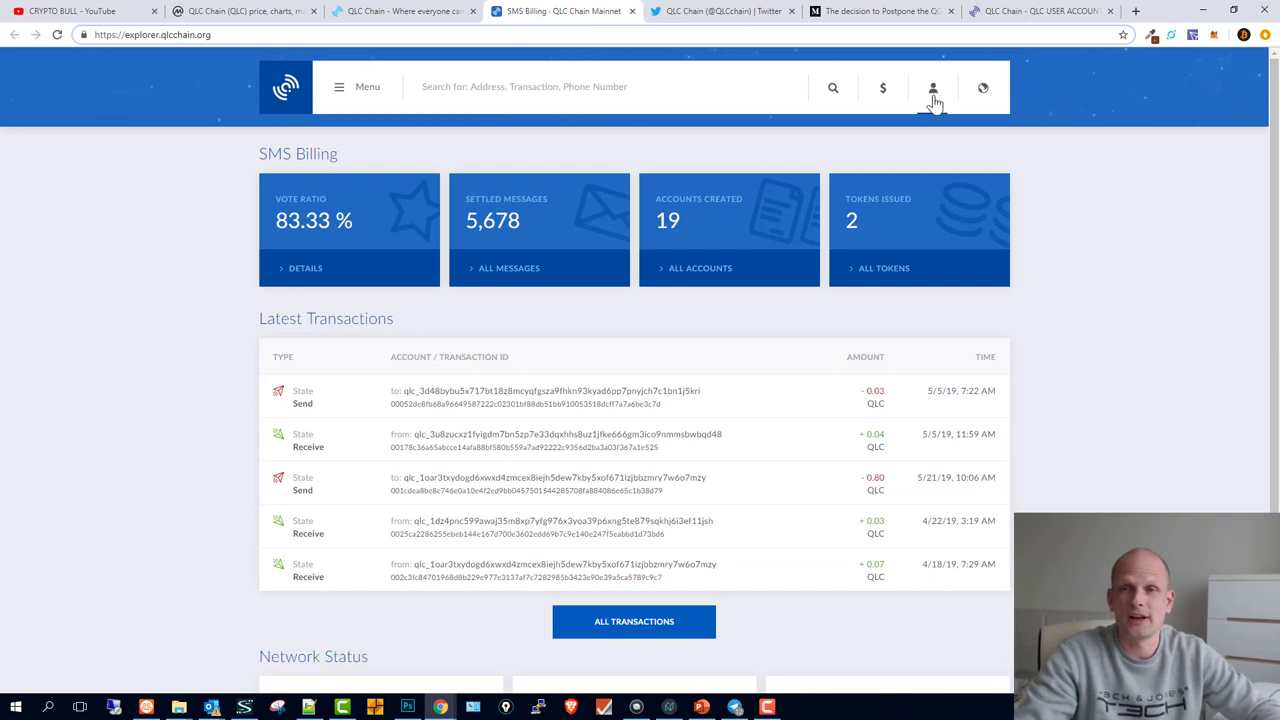
View the explorer's My Wallets page listing three wallet addresses with QLC, QSMS and QGAS balances.
left_click(932, 88)
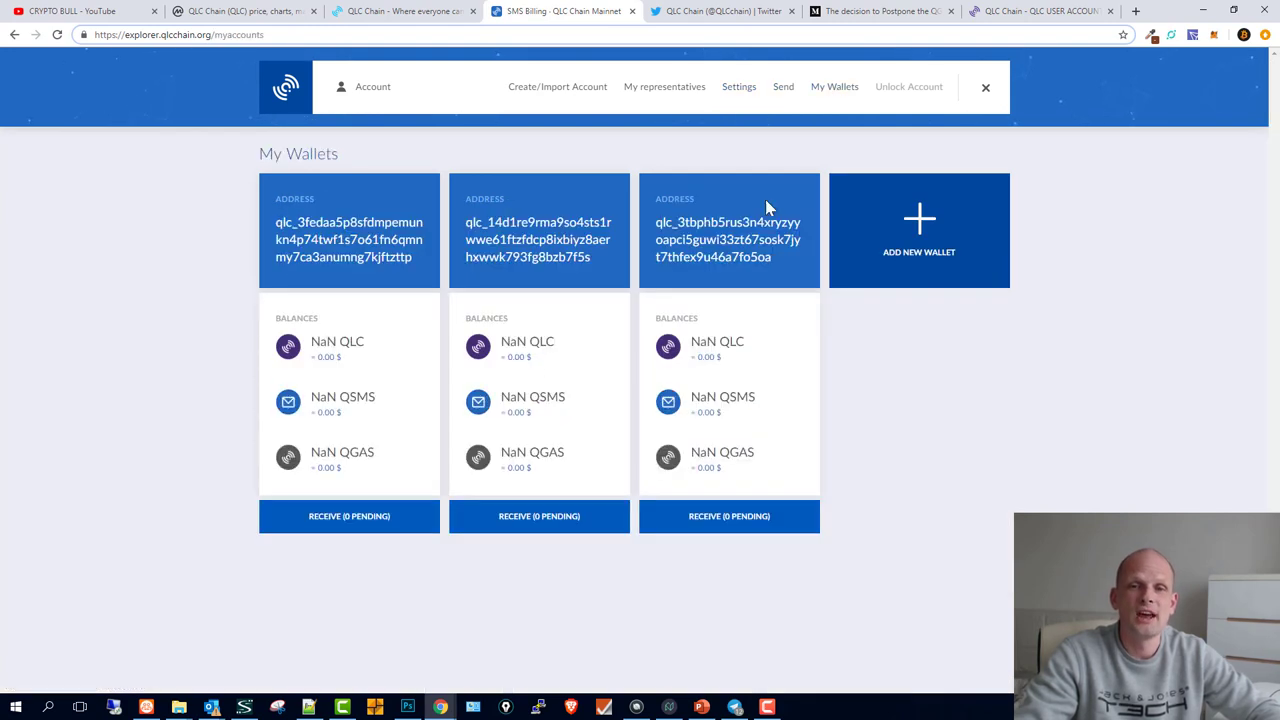
mouse_move(344, 388)
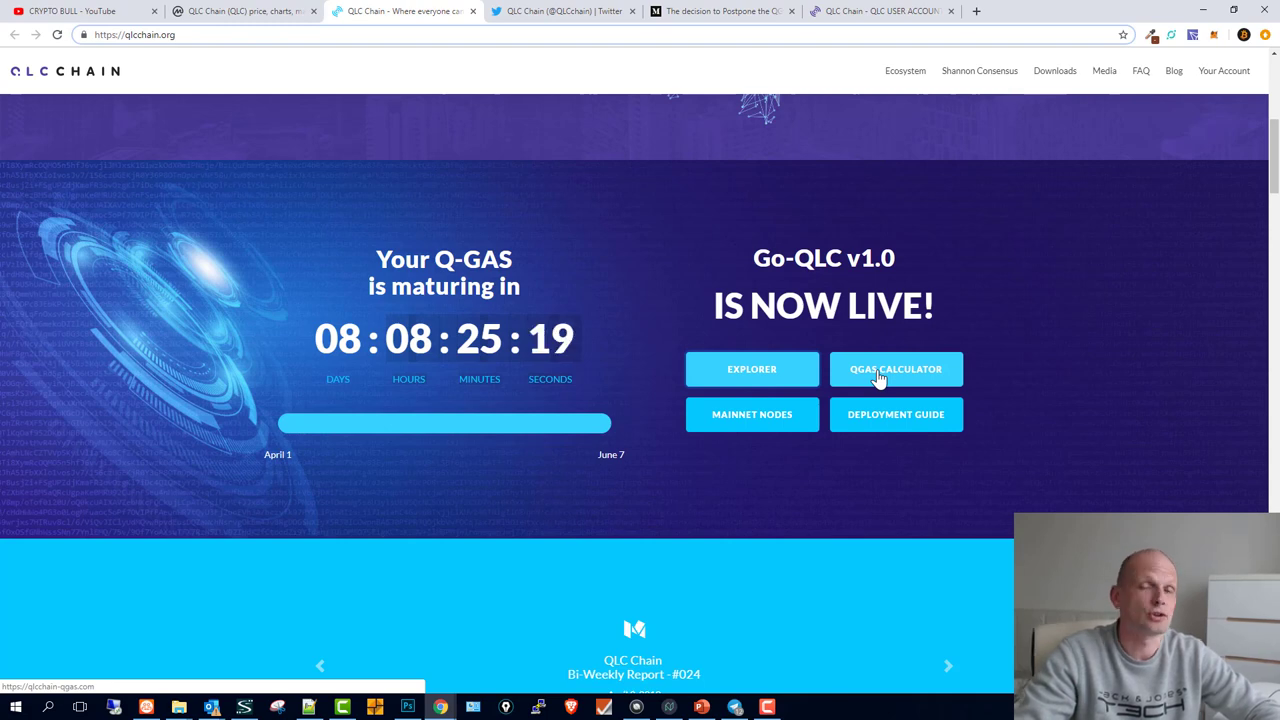
Raise total staked QLC in the Q-GAS calculator to get 16.6 Q-Gas daily, then return to CoinMarketCap.
left_click(896, 368)
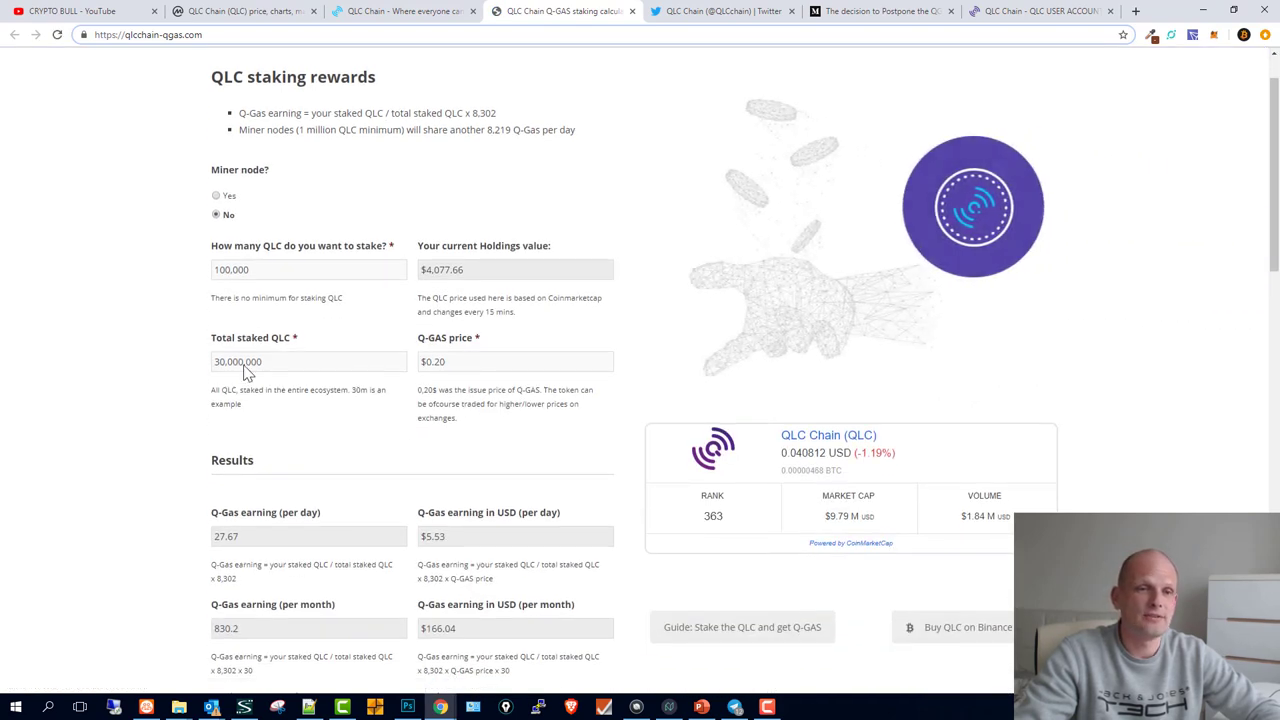
double_click(238, 360)
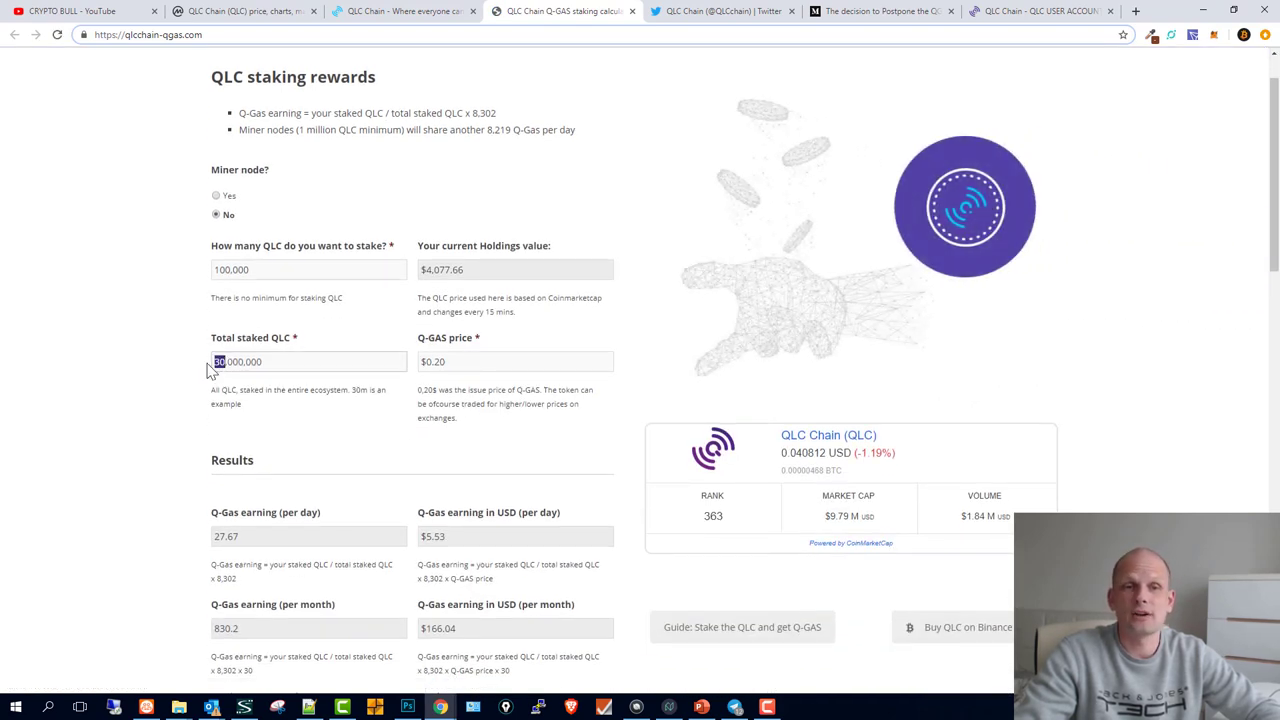
left_click(244, 12)
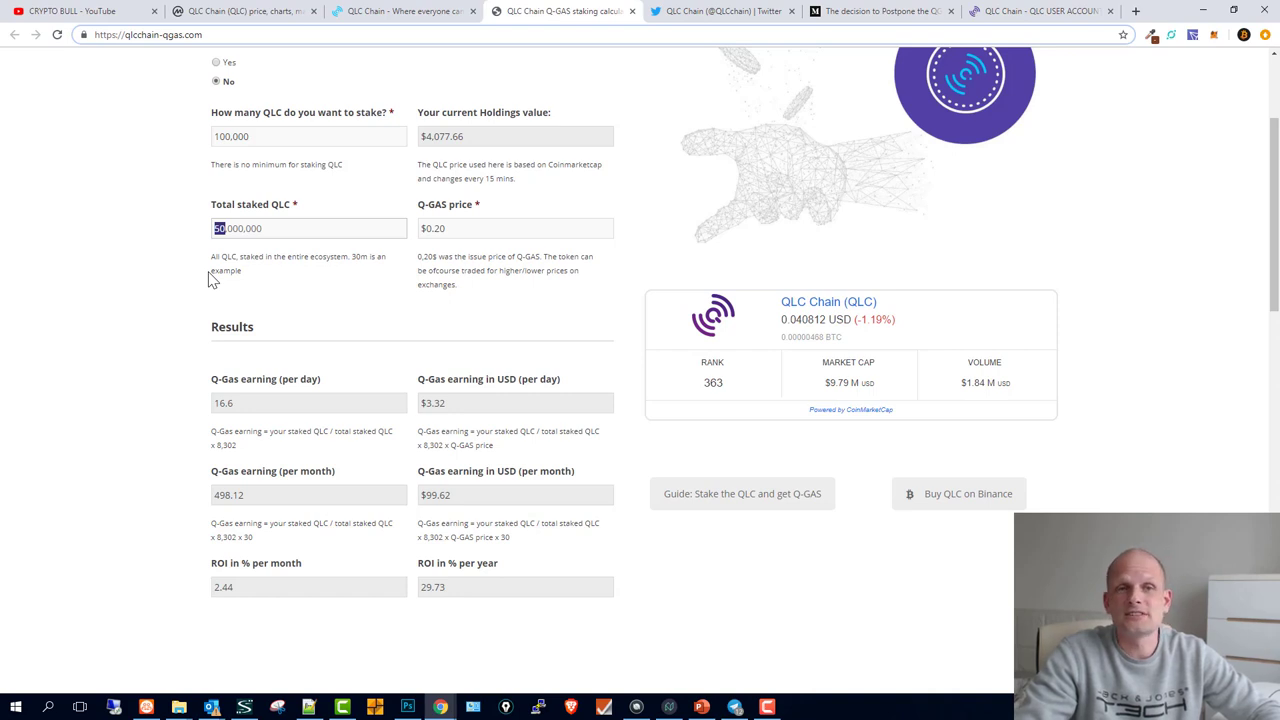
left_click(240, 12)
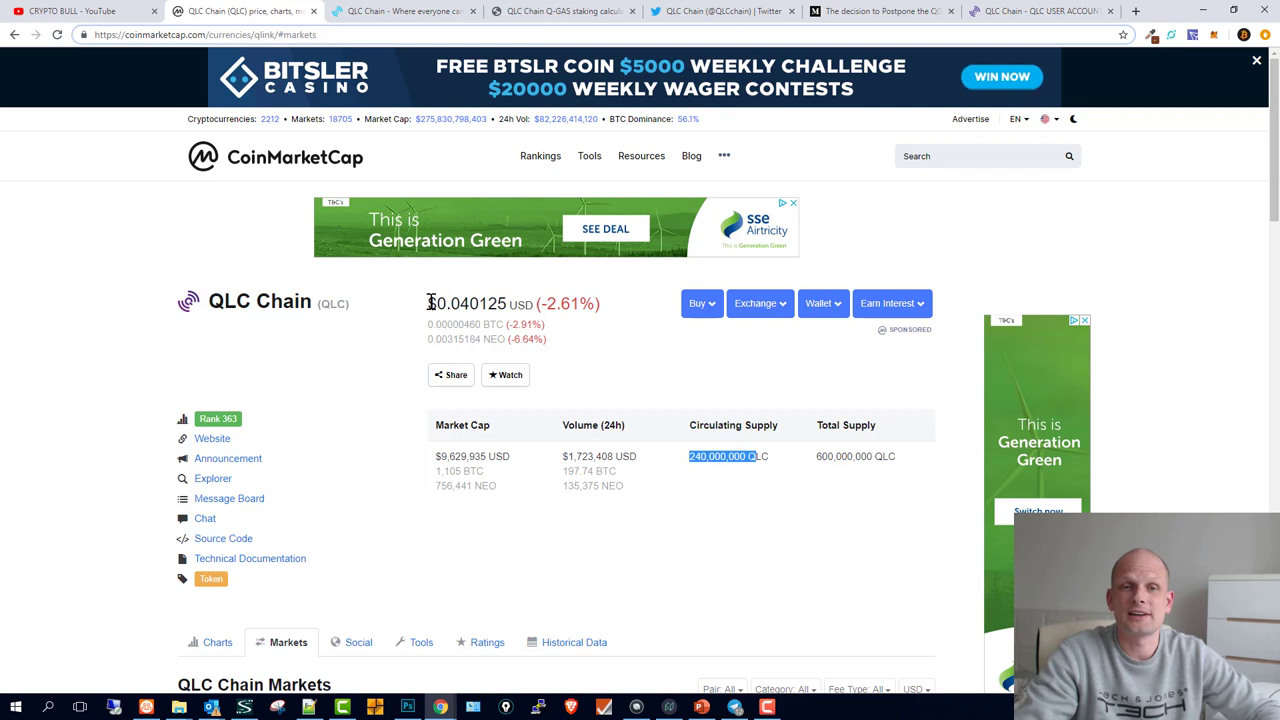
Check QLC's $0.040125 price and 240,000,000 circulating supply, then return to the Q-GAS calculator.
double_click(456, 304)
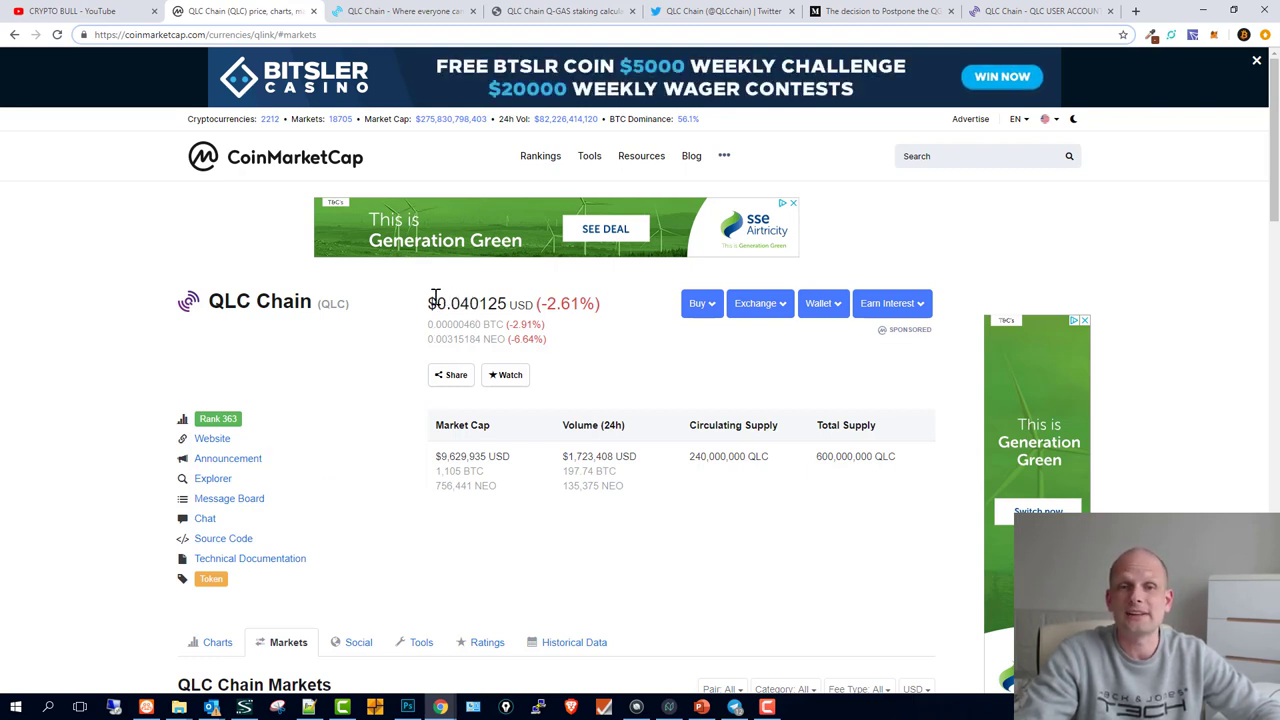
double_click(464, 304)
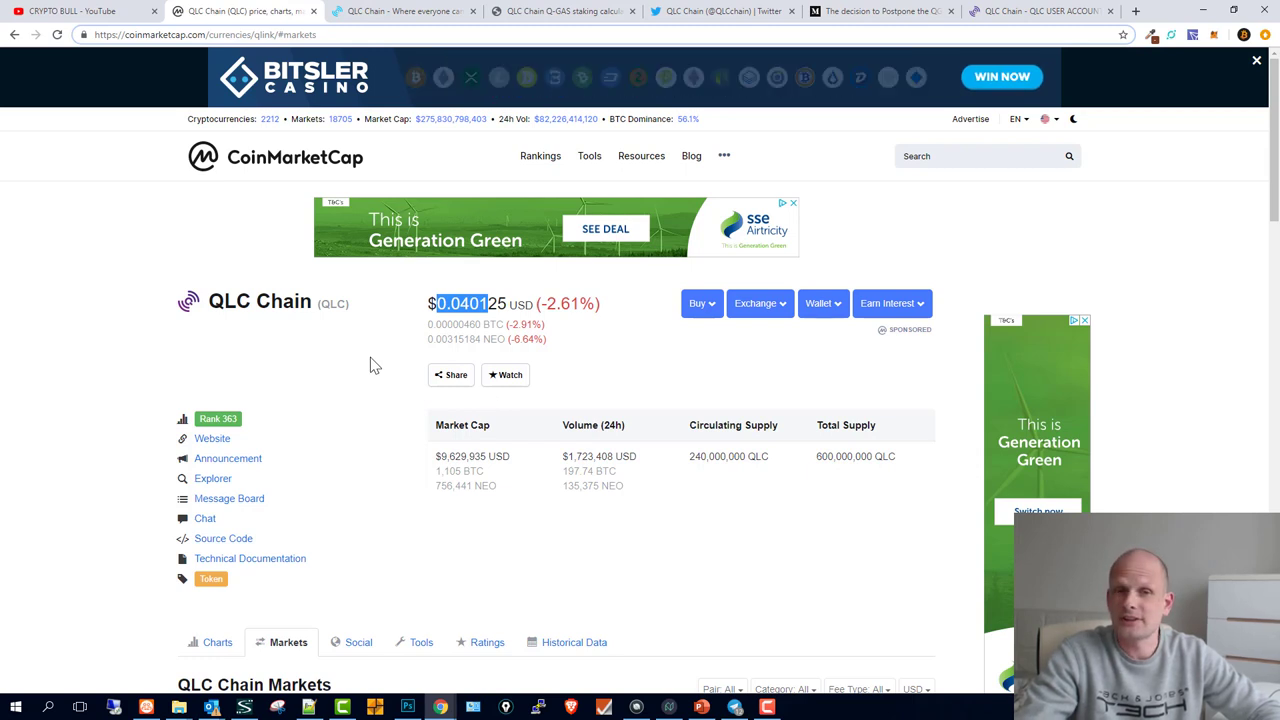
mouse_move(336, 472)
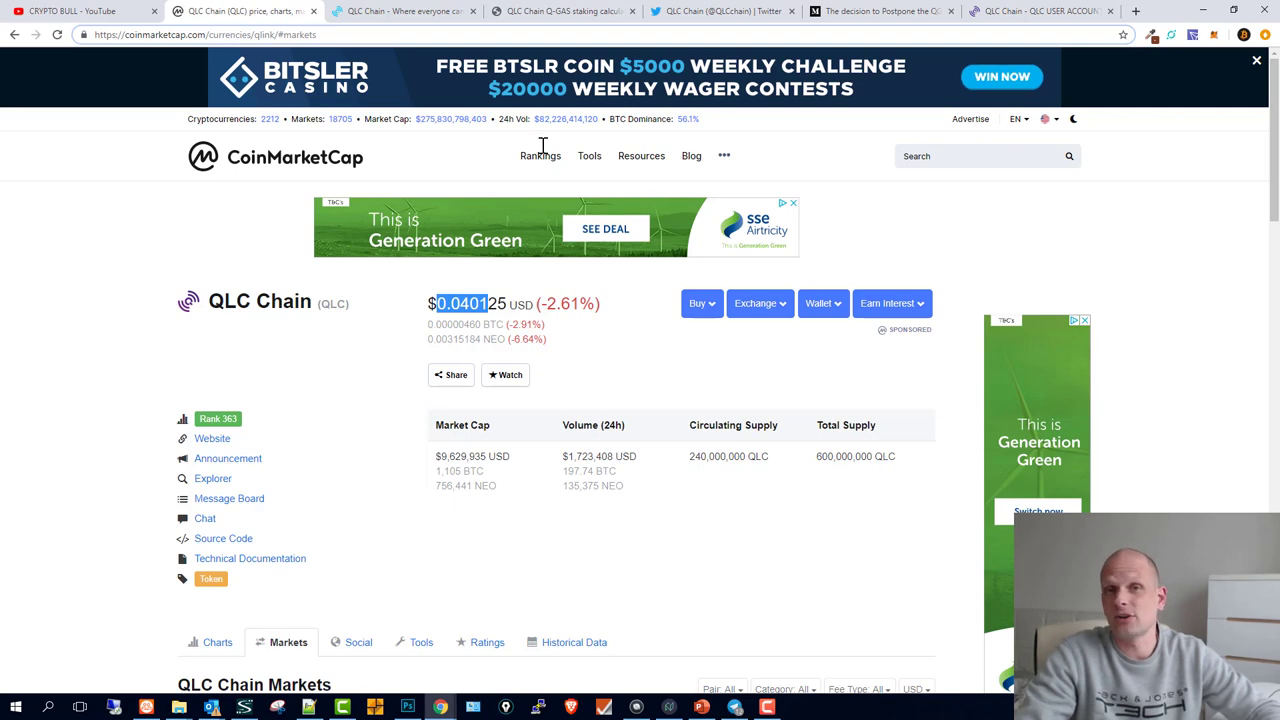
left_click(562, 12)
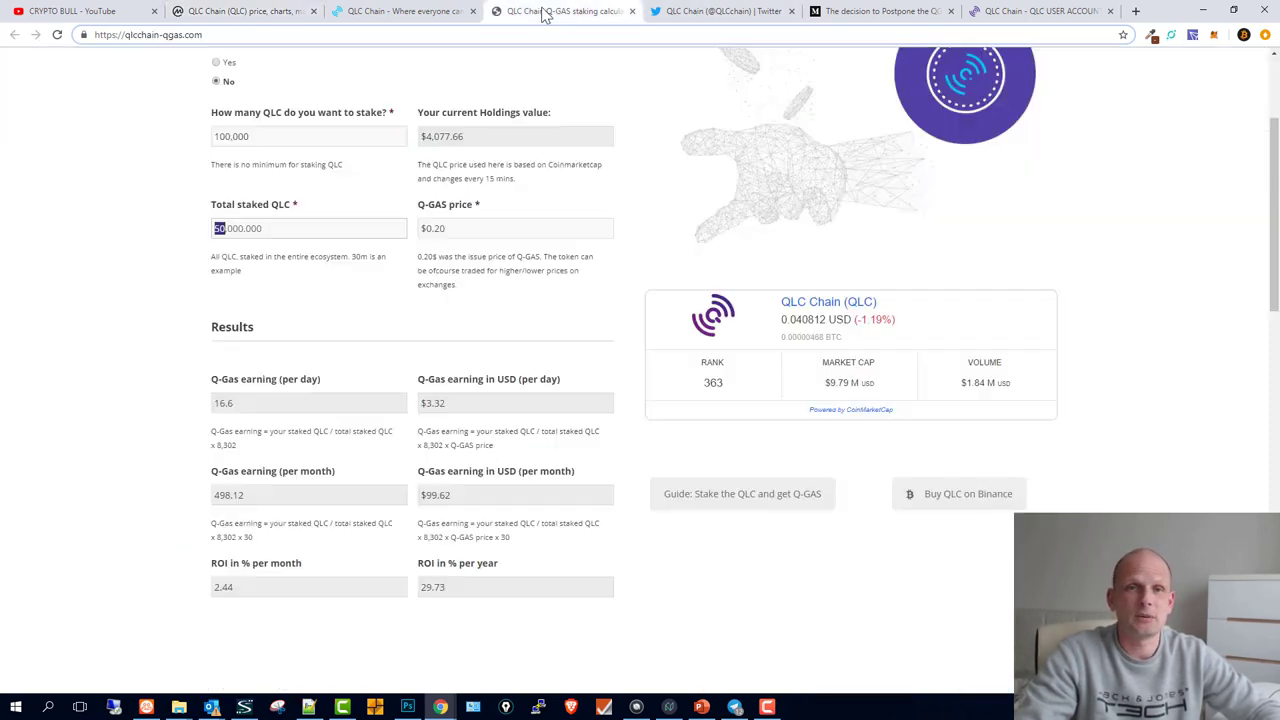
Scroll through the calculator page and highlight the QLC Chain heading on the website's Block-Lattice section.
scroll("down", 3)
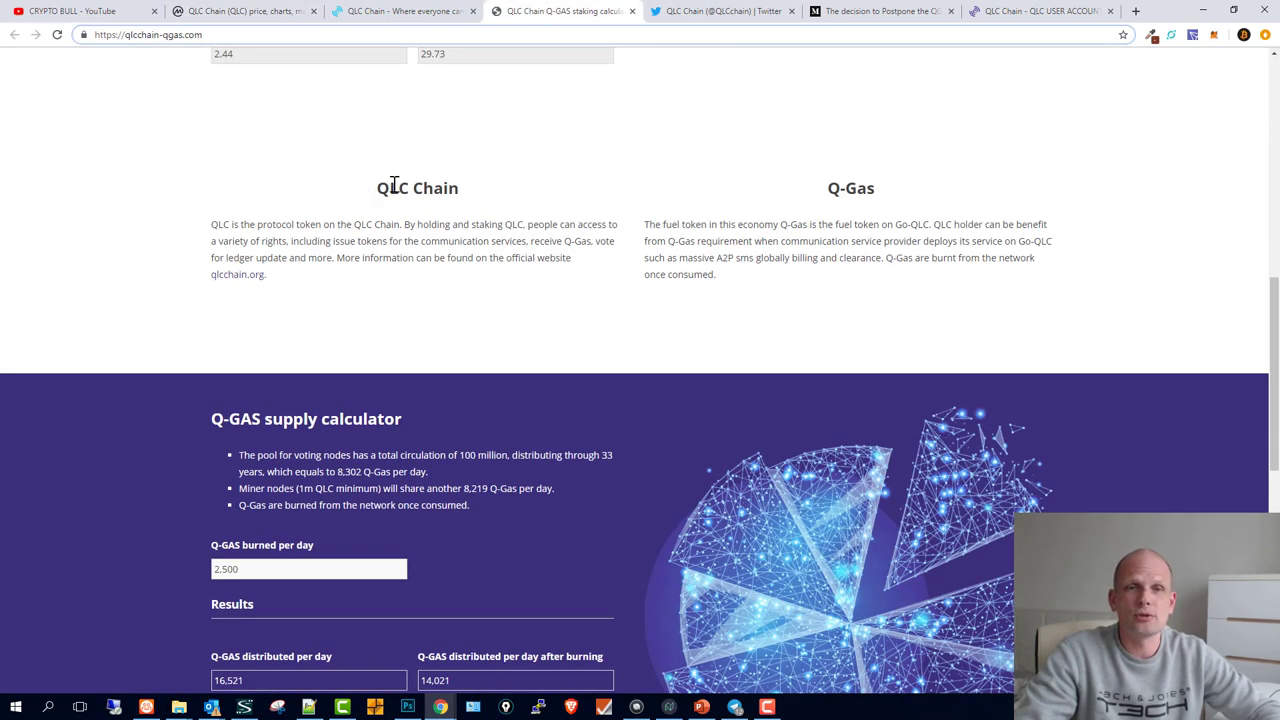
mouse_move(328, 234)
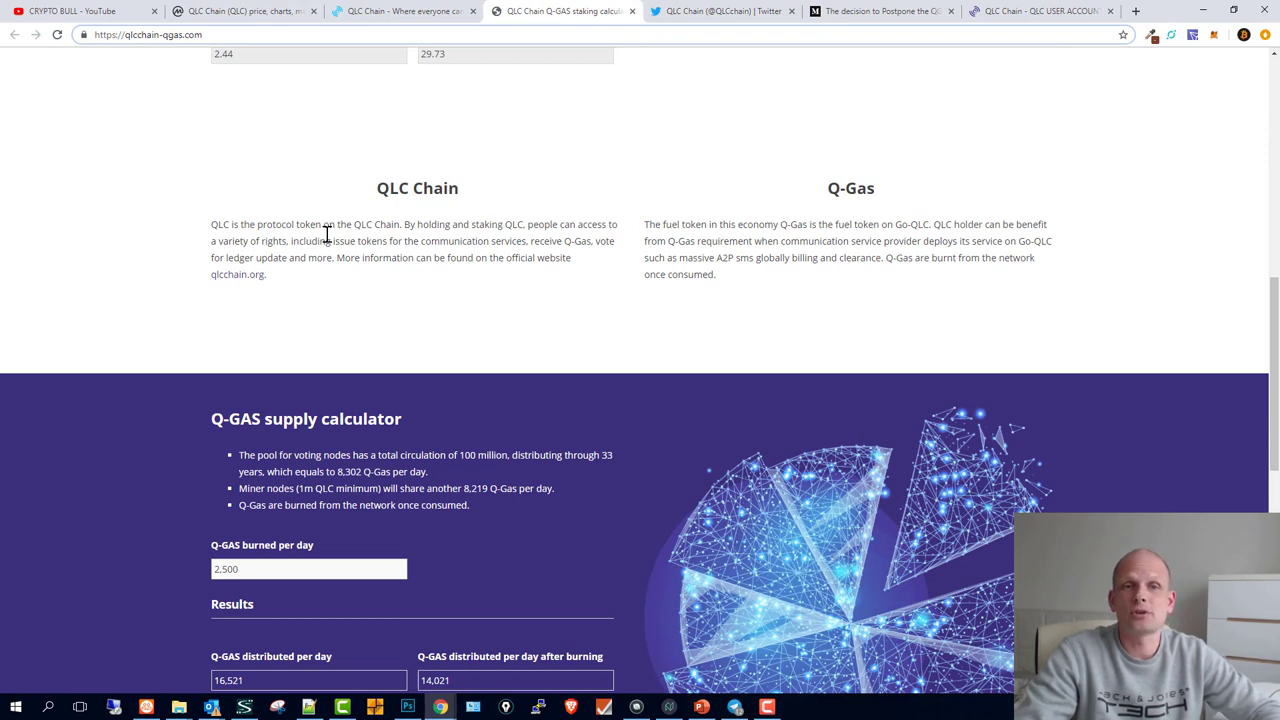
mouse_move(456, 228)
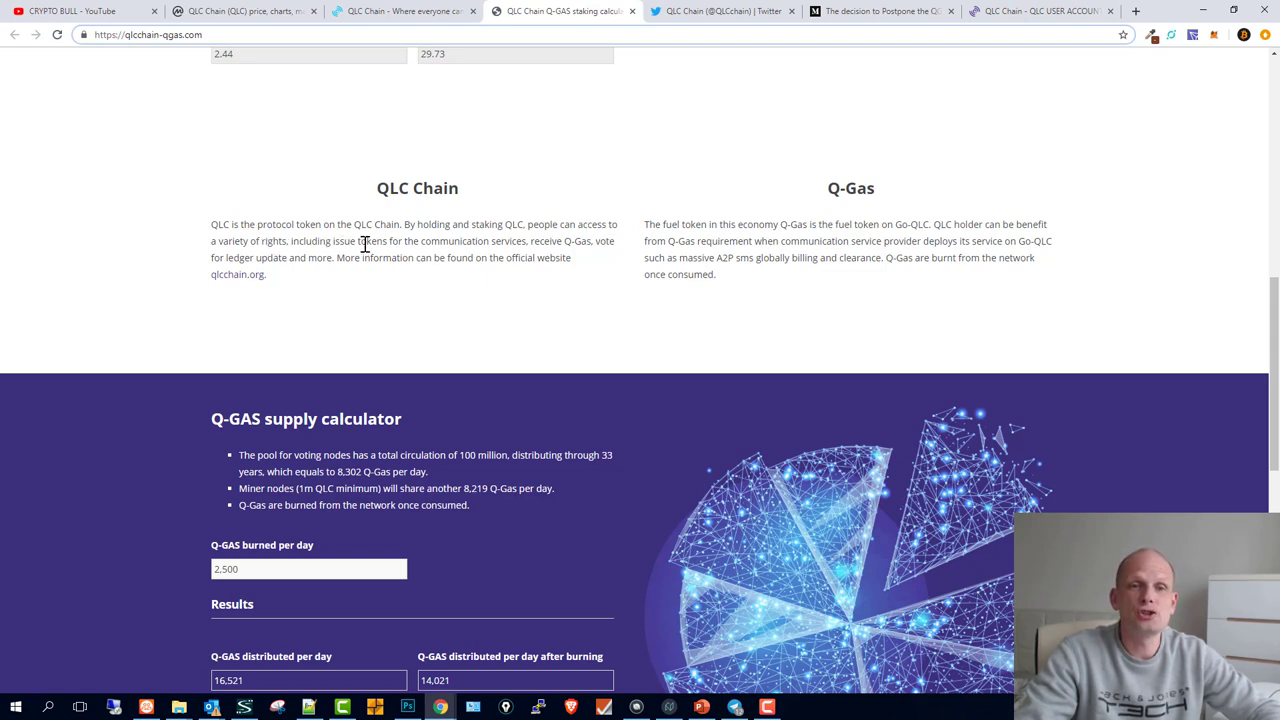
mouse_move(530, 256)
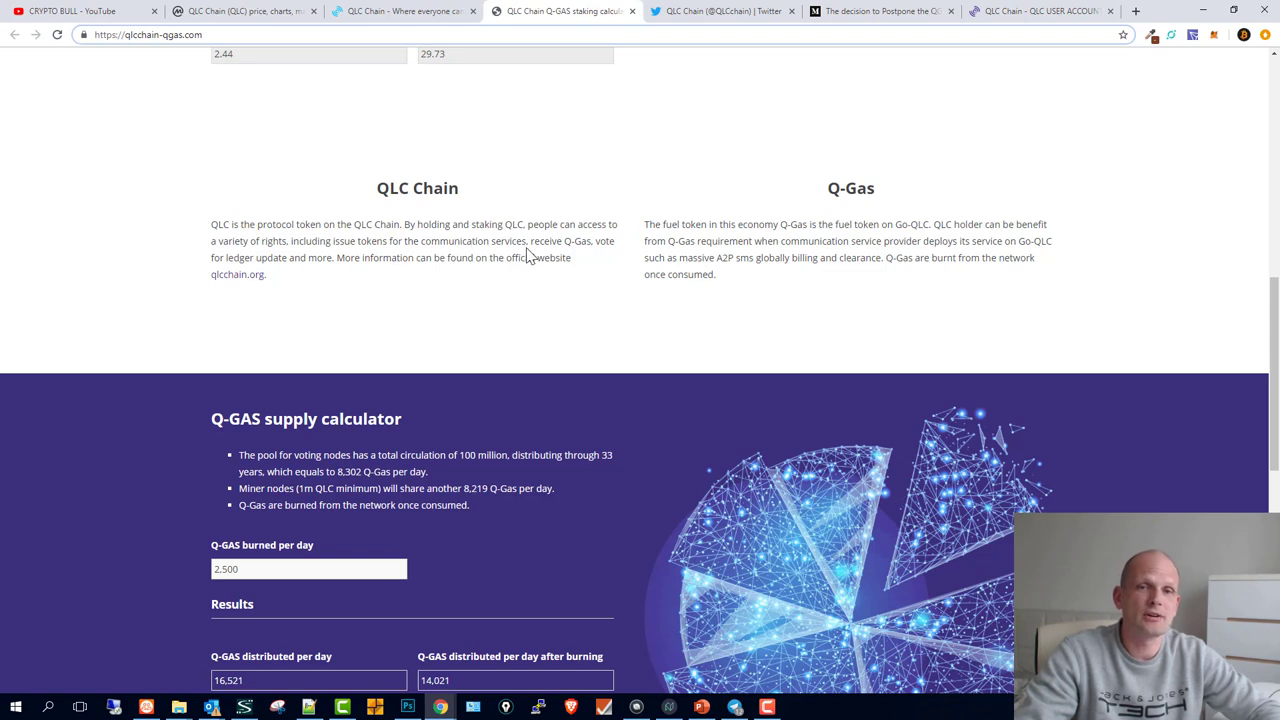
mouse_move(324, 264)
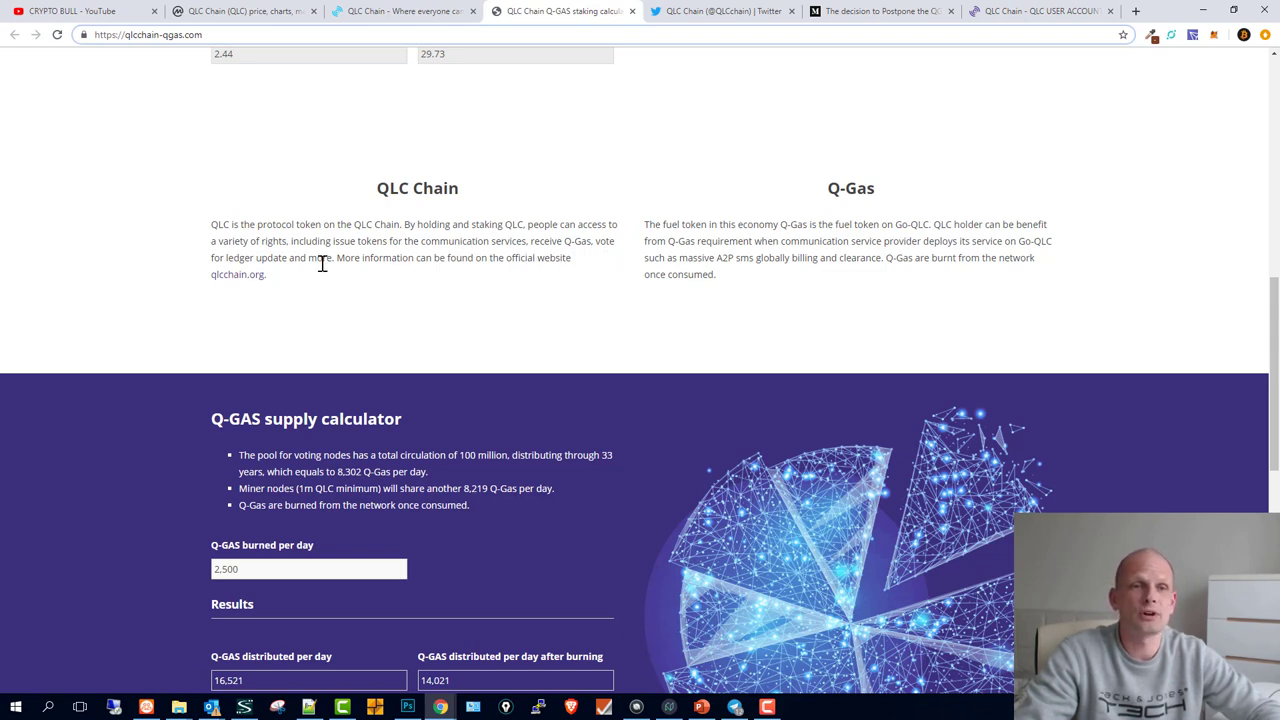
mouse_move(404, 258)
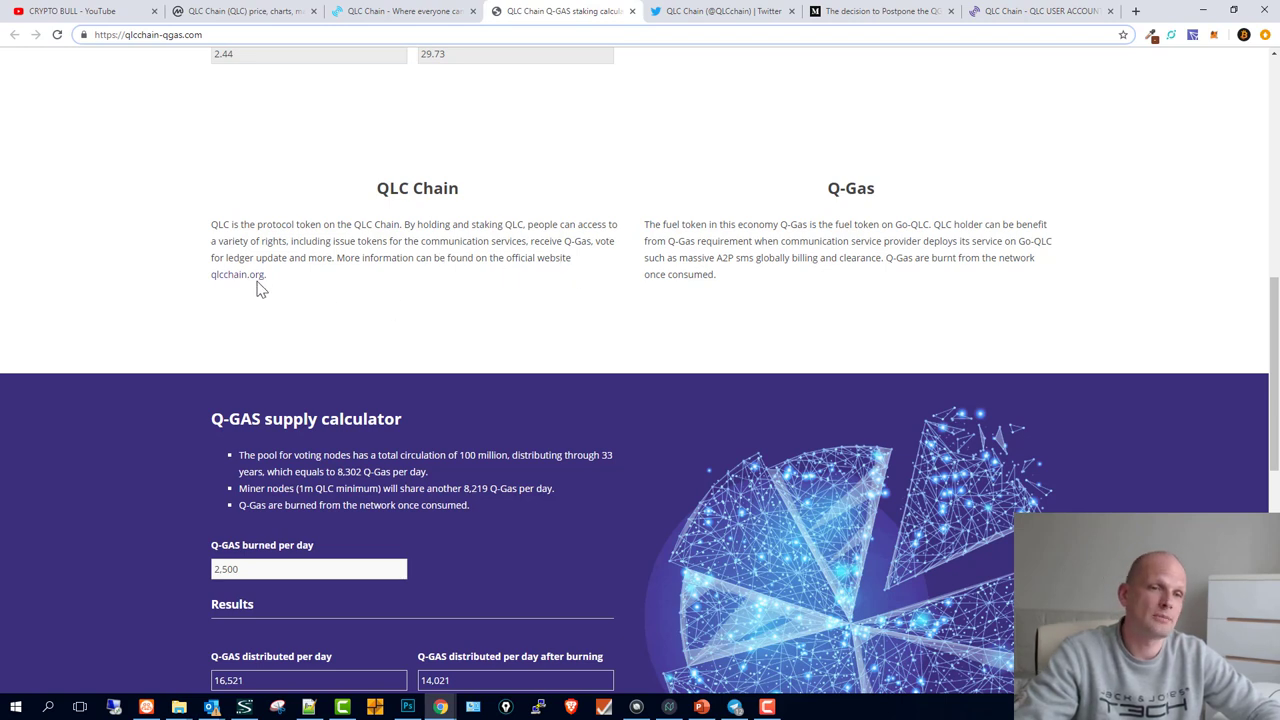
mouse_move(290, 292)
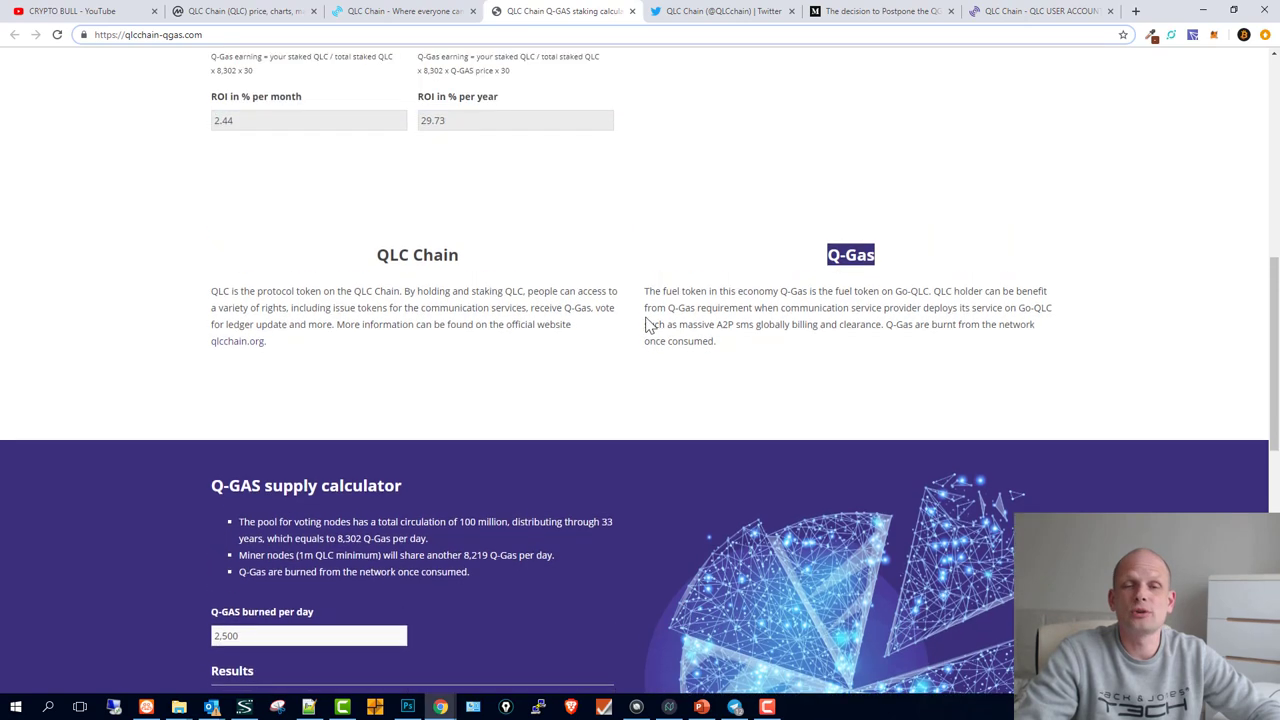
scroll("down", 3)
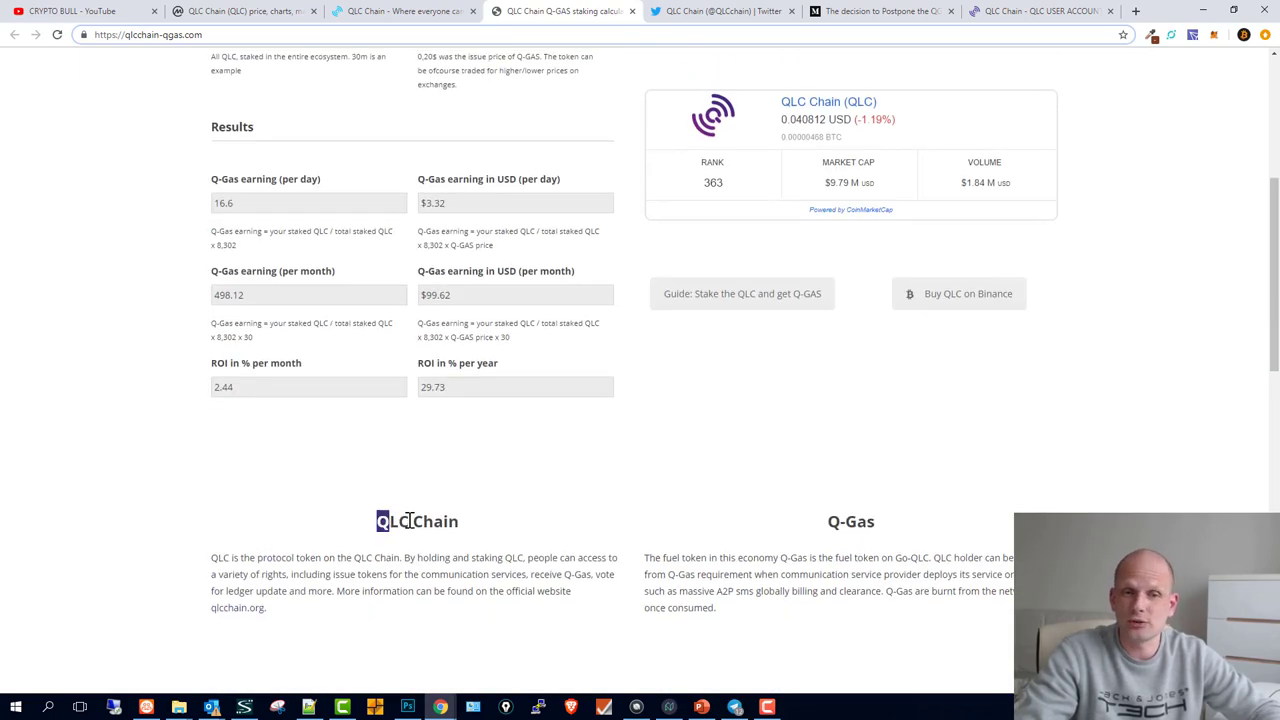
double_click(416, 520)
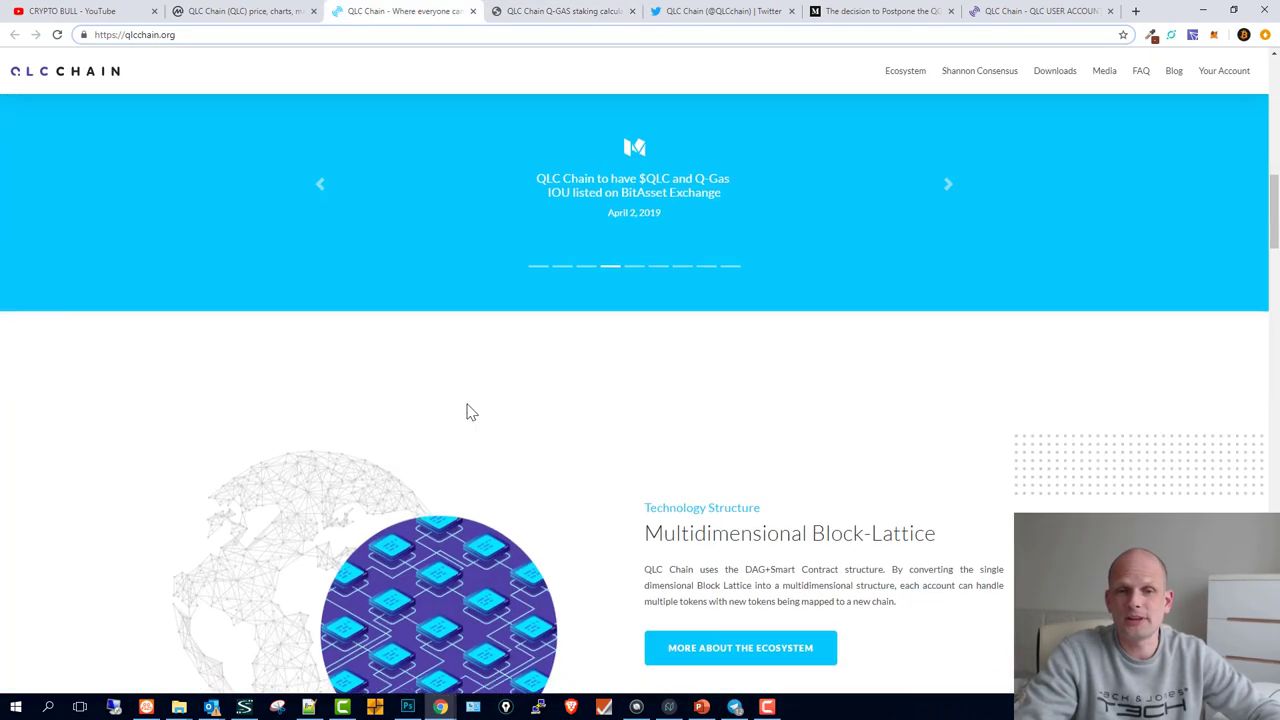
Scroll the qlcchain.org homepage to the Team section with foundation representatives and R&D staff.
scroll("down", 3)
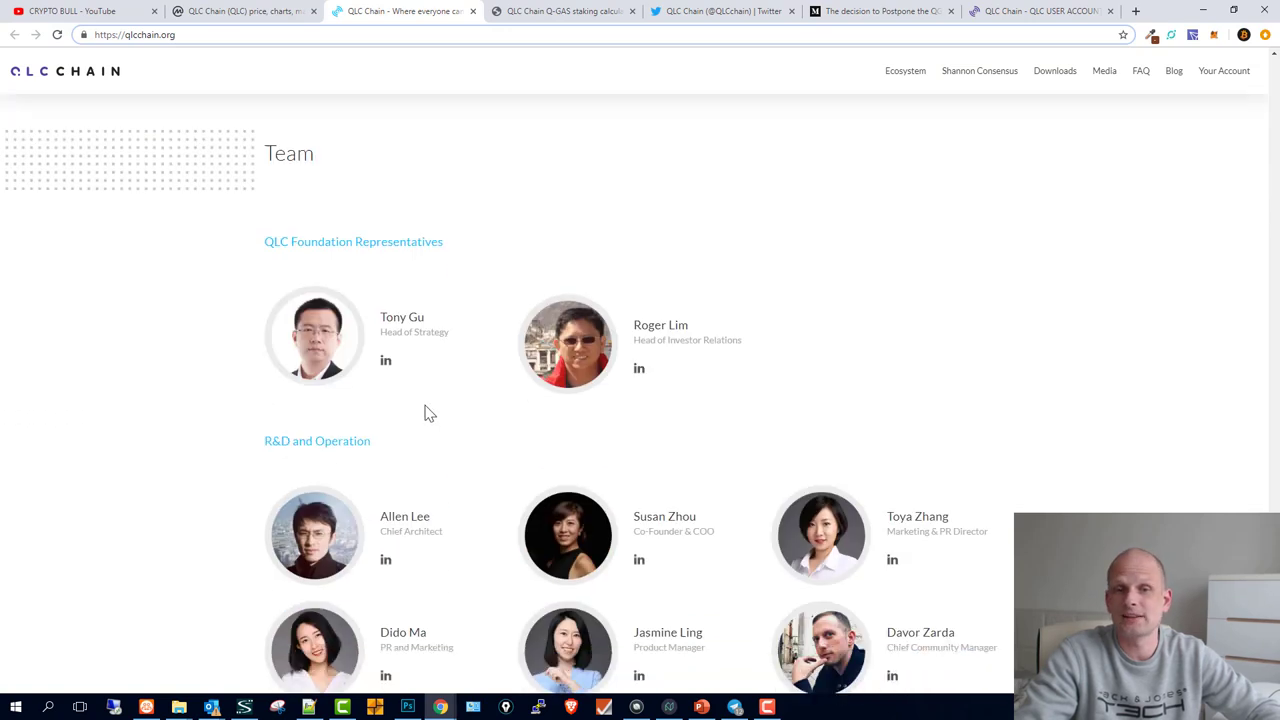
scroll("down", 3)
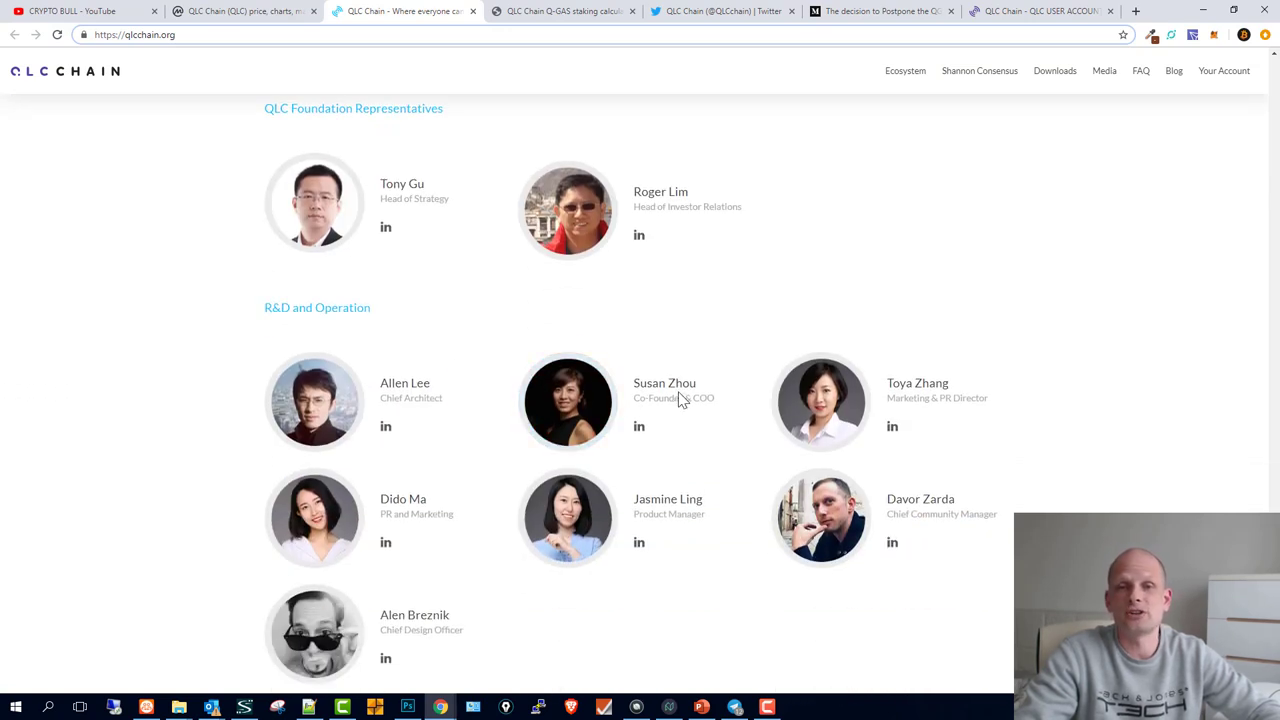
mouse_move(936, 400)
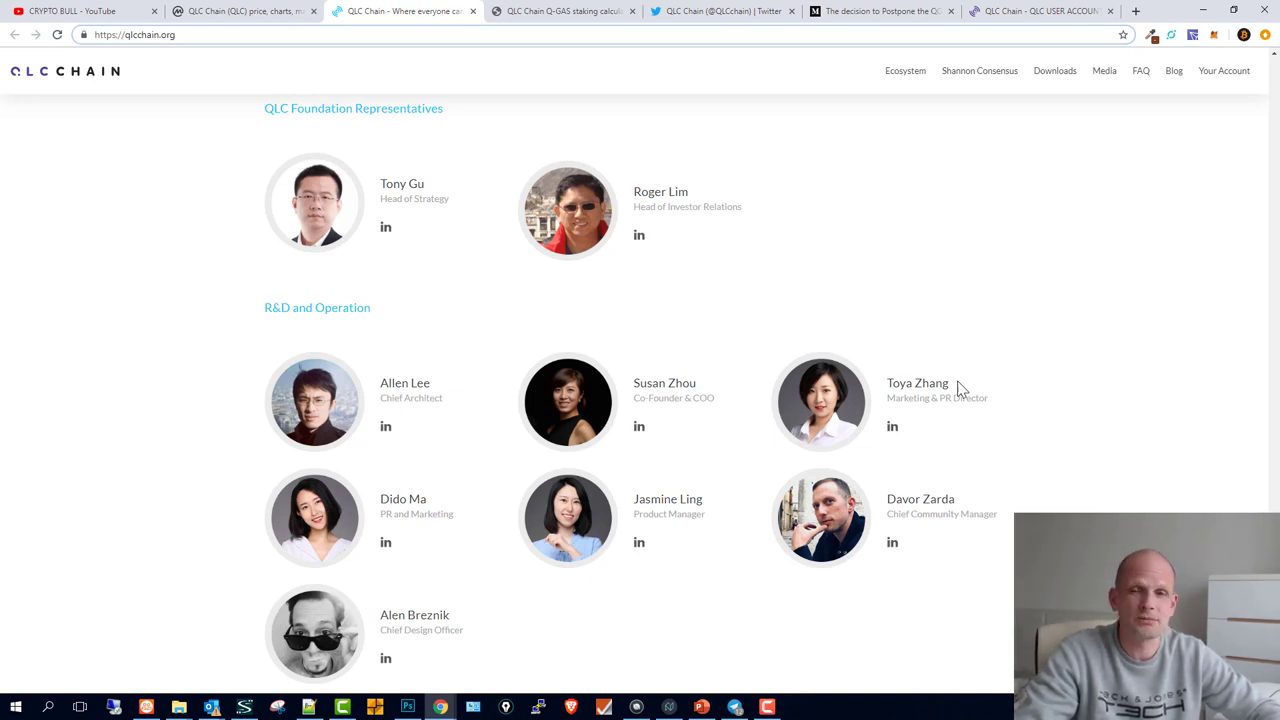
scroll("up", 3)
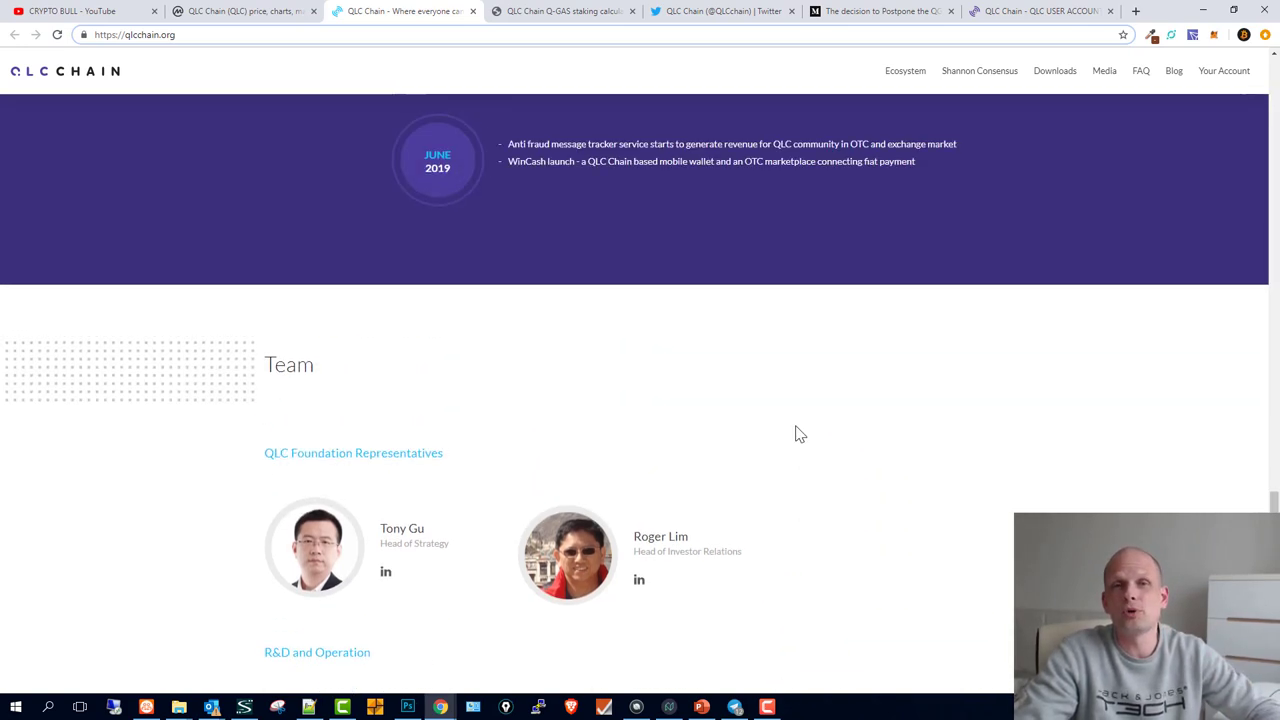
Scroll through the Business Applications section of the QLC Chain website.
scroll("up", 3)
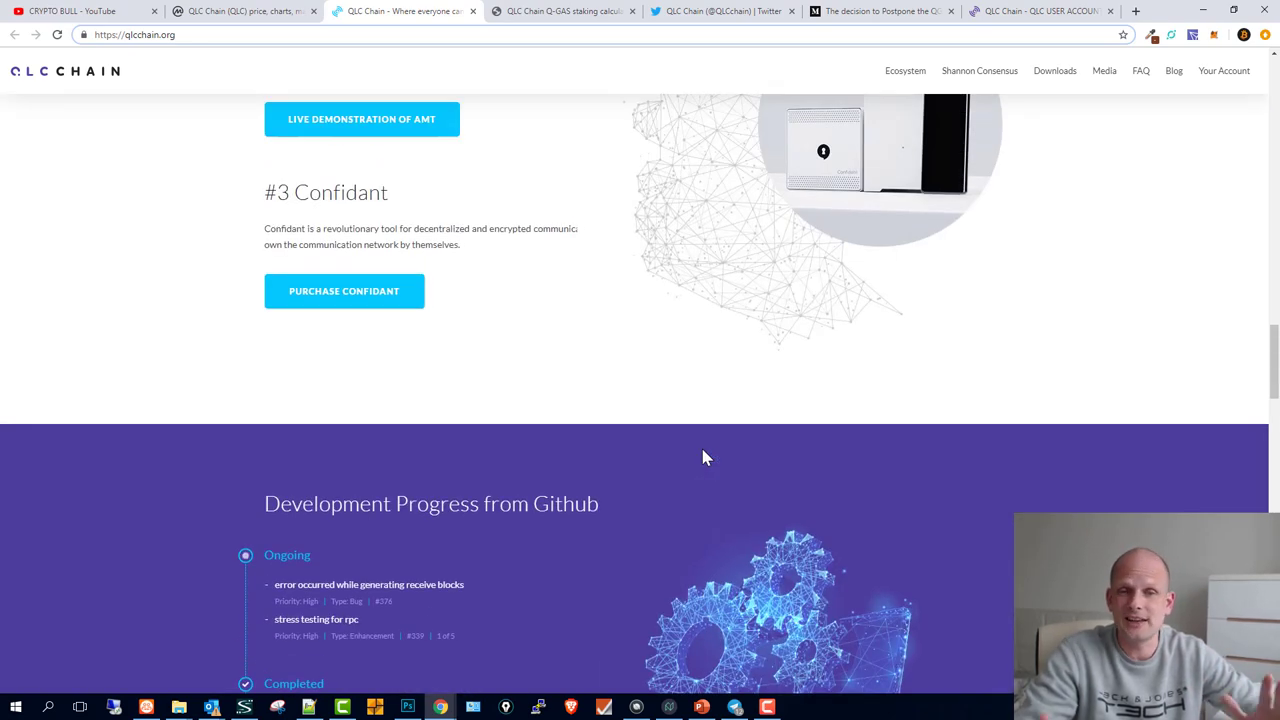
scroll("up", 3)
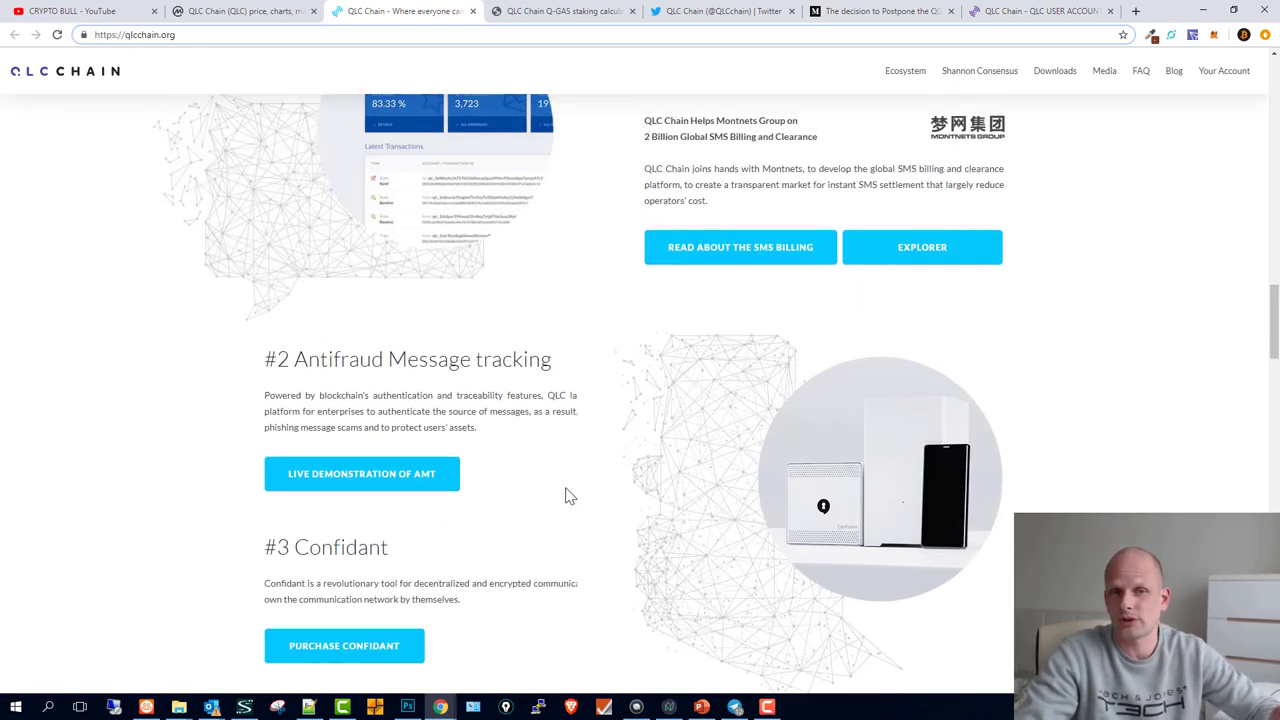
scroll("up", 3)
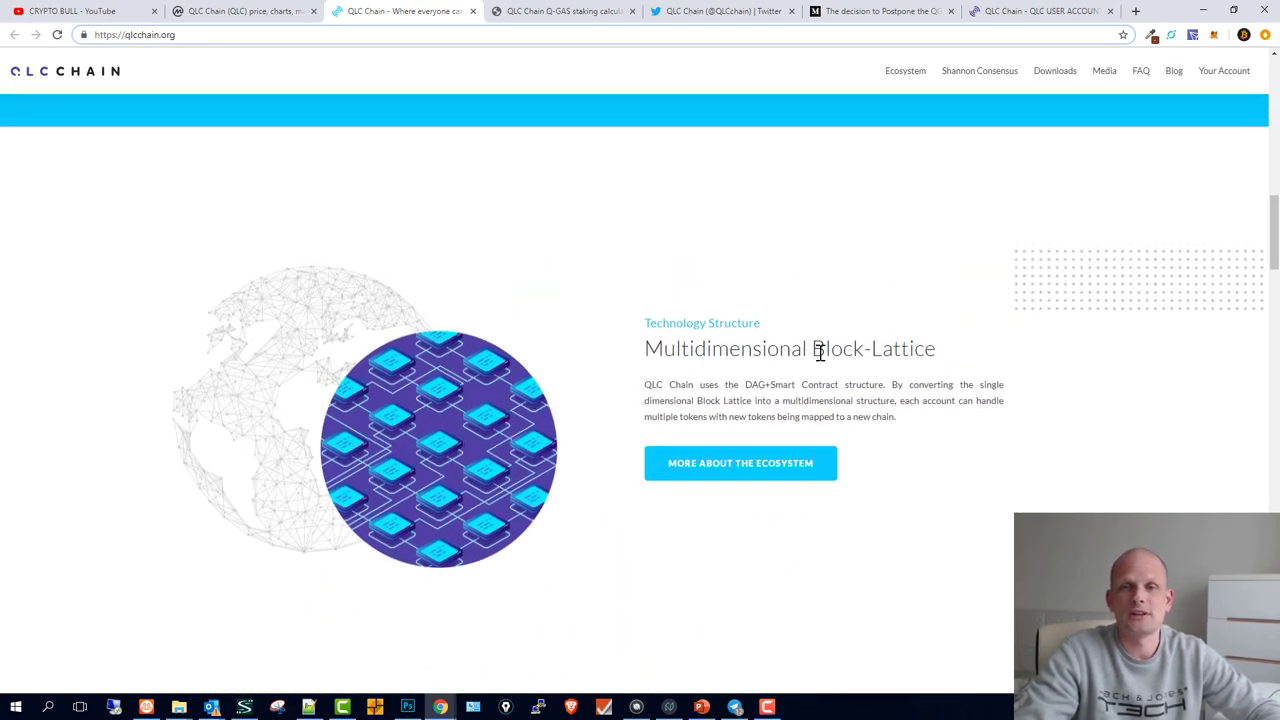
scroll("down", 3)
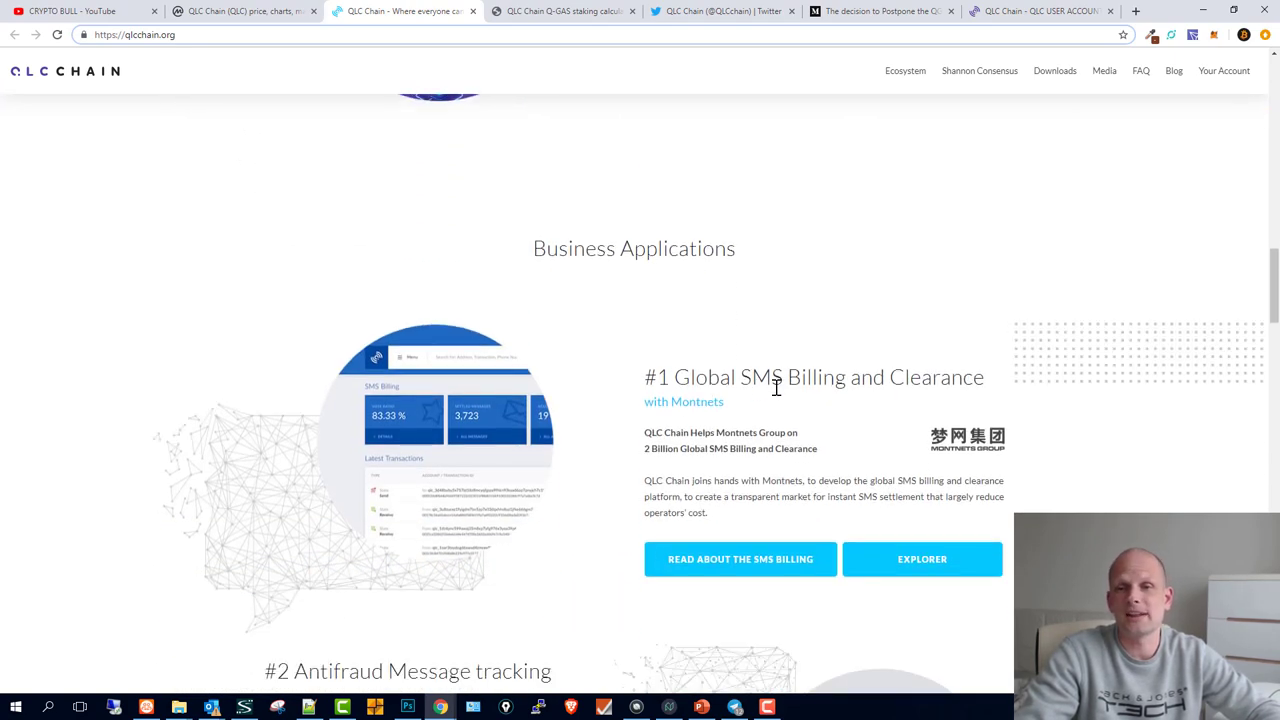
scroll("down", 3)
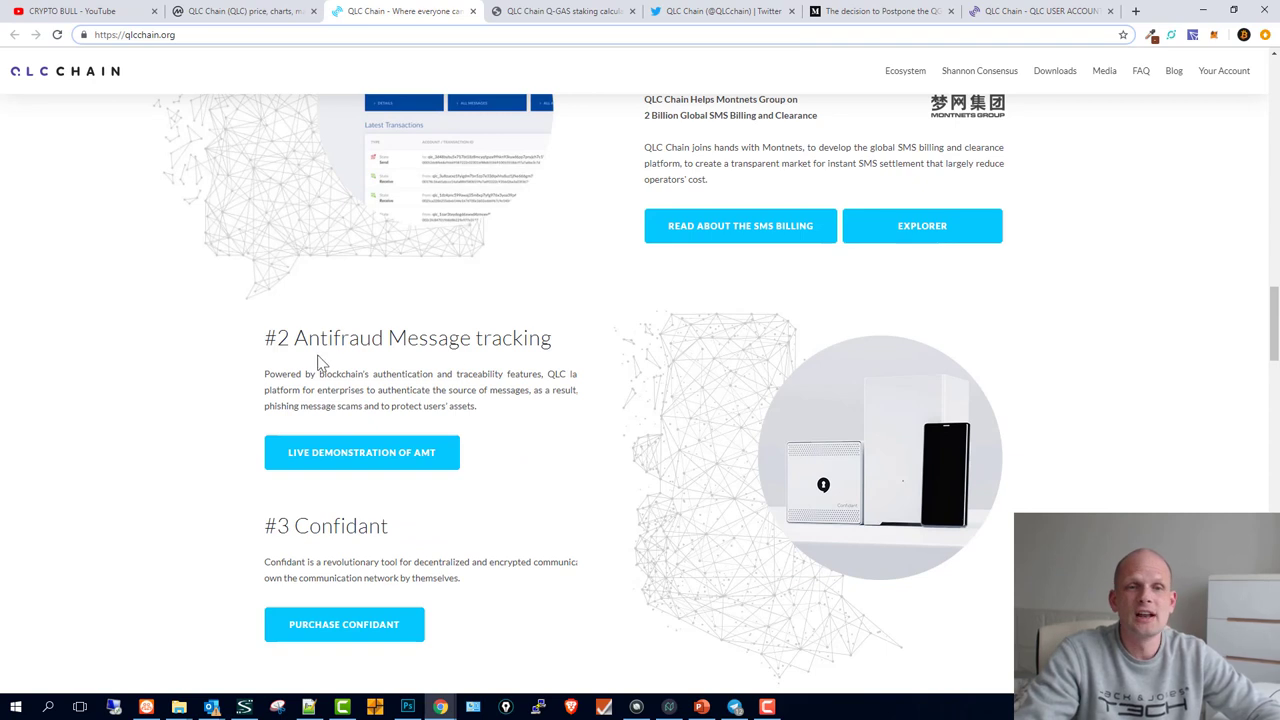
mouse_move(884, 480)
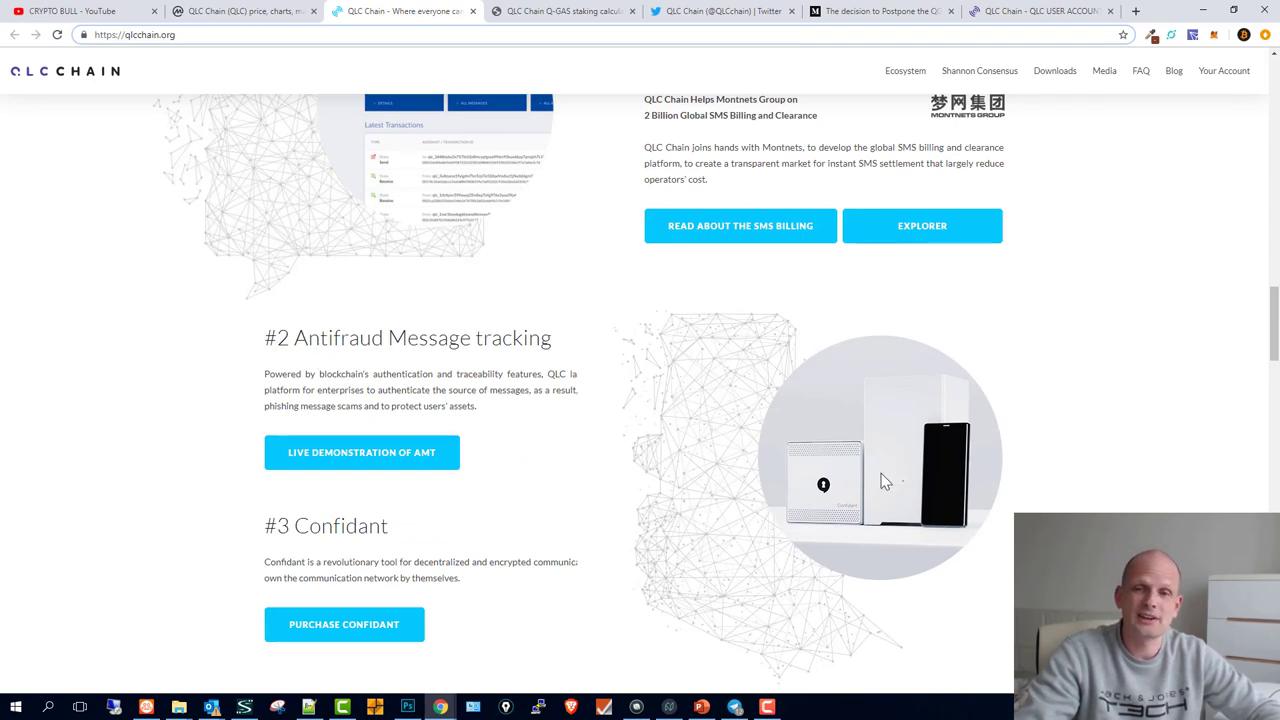
mouse_move(600, 500)
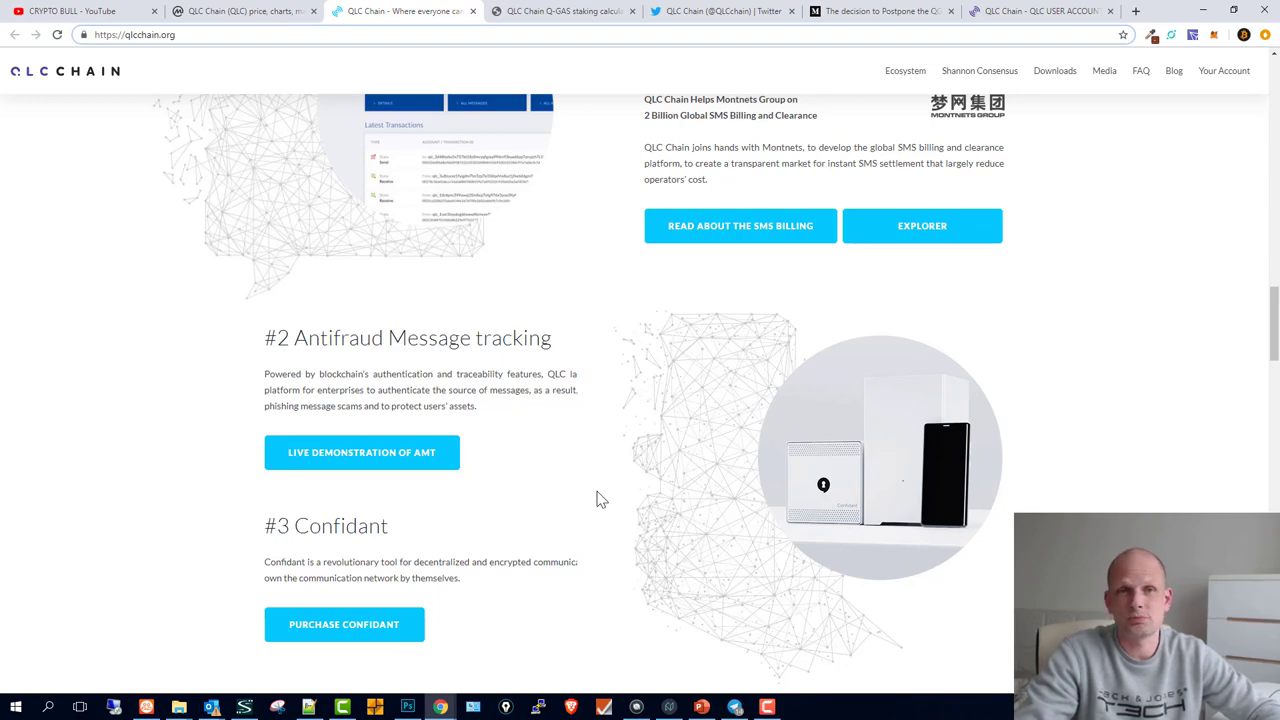
Return to the Q-GAS staking calculator showing 20.76 Q-Gas daily and 37.16% yearly ROI.
left_click(240, 12)
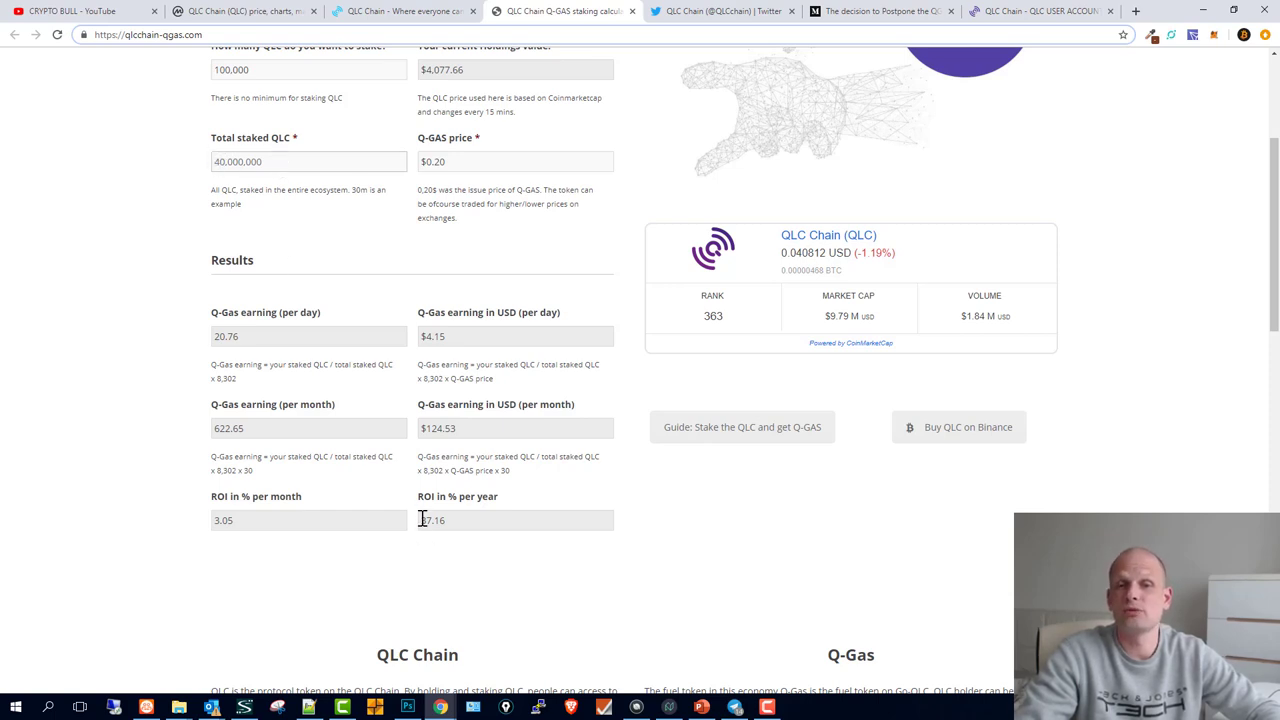
double_click(432, 520)
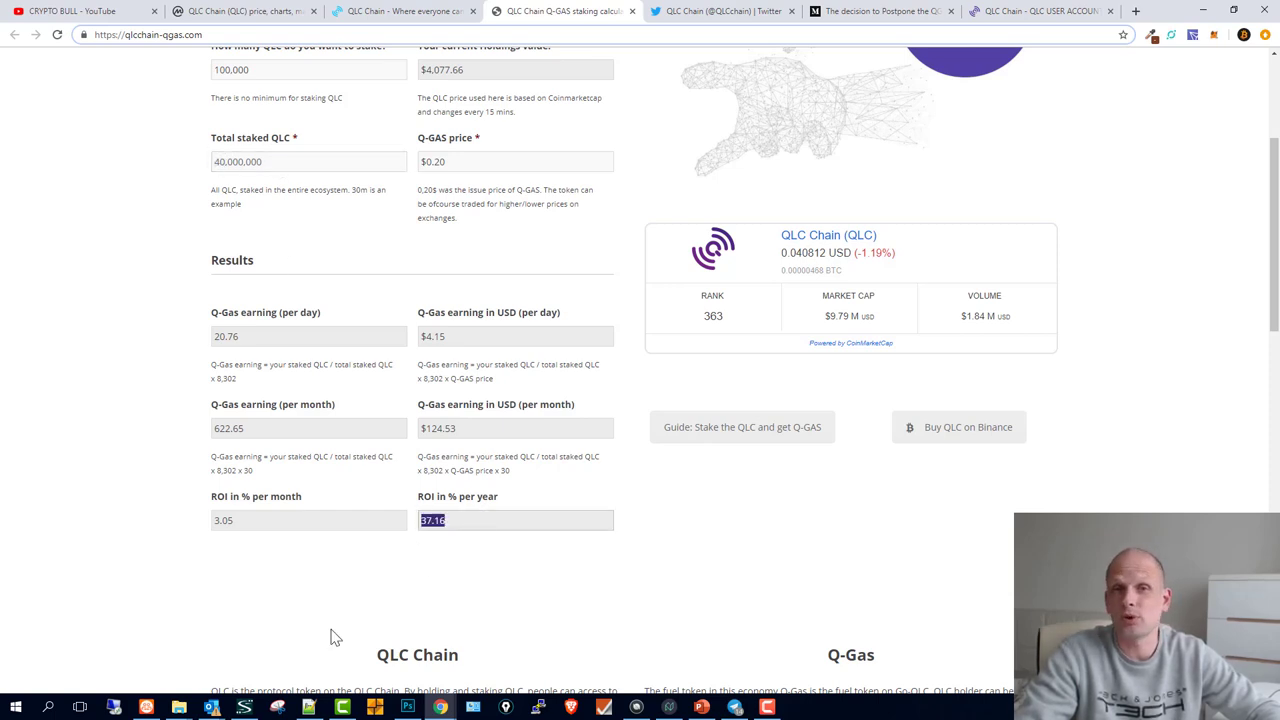
scroll("up", 3)
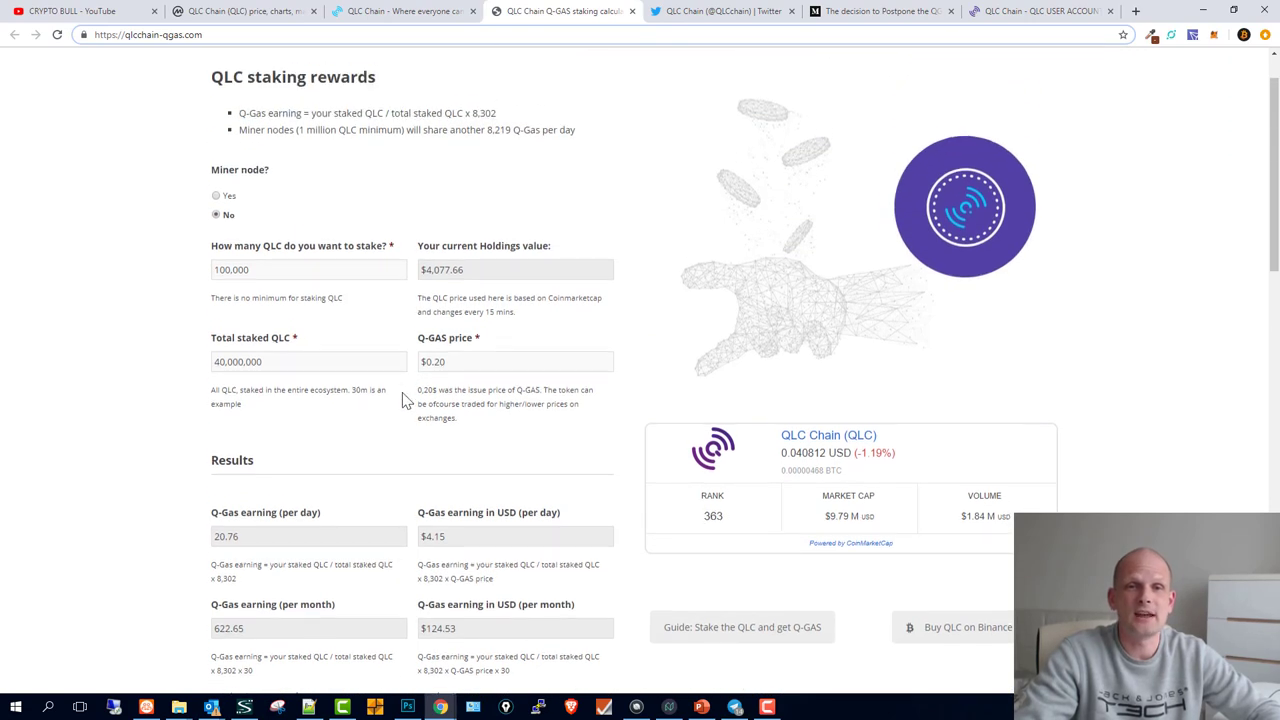